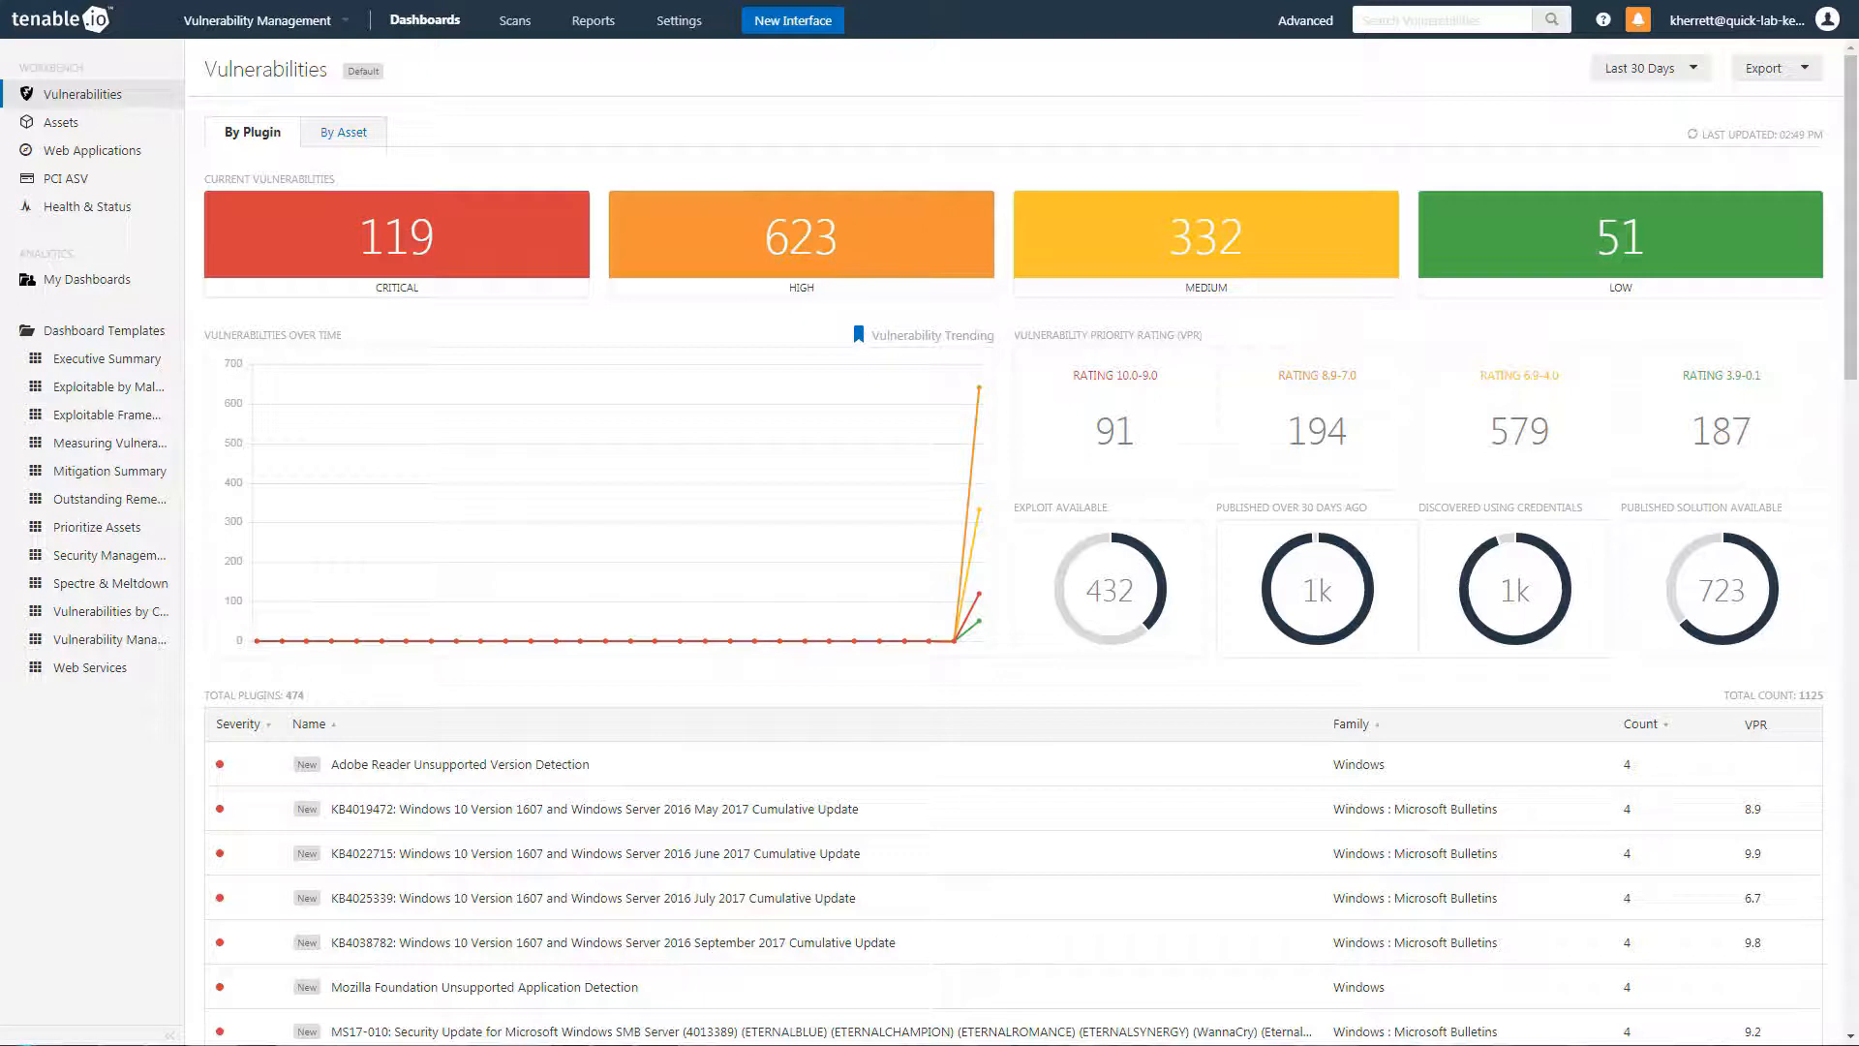
- Start an advanced search with a Vulnerability Priority Rating condition of at least 9
{"action": "left_click", "coordinate": [395, 234]}
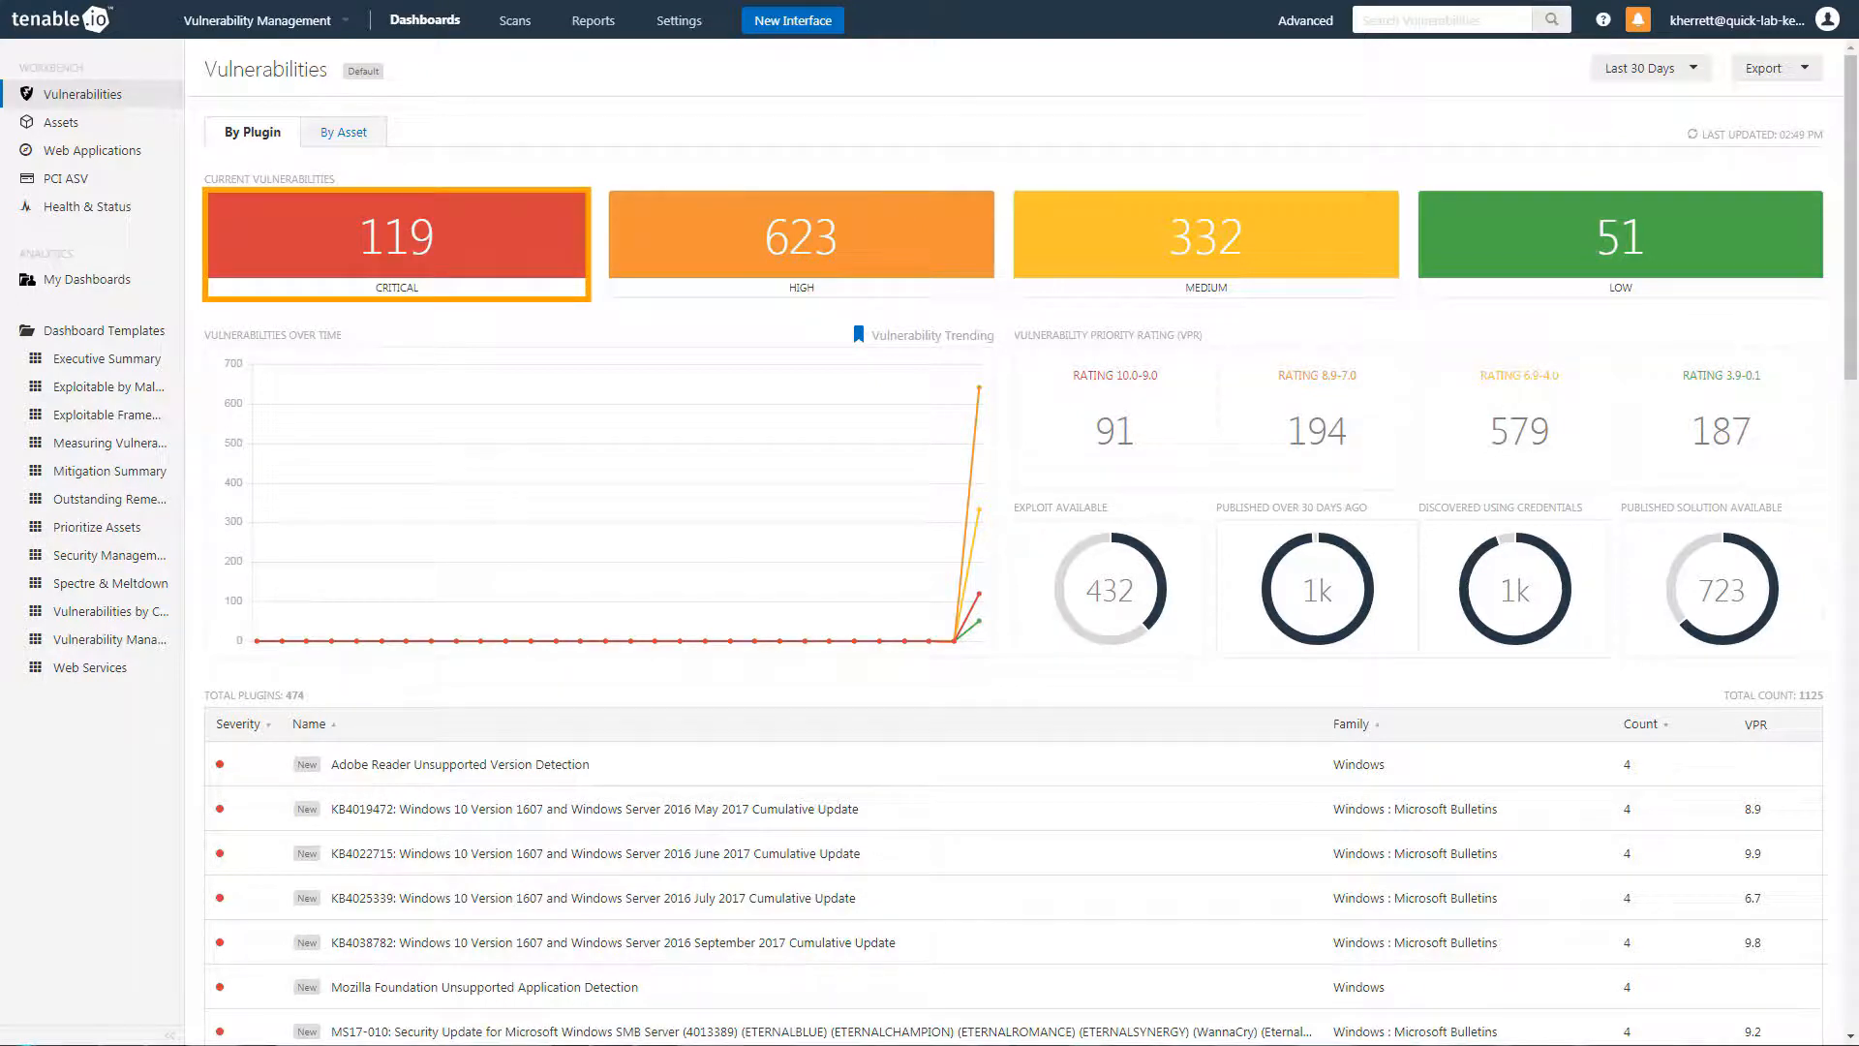
{"action": "left_click", "coordinate": [800, 234]}
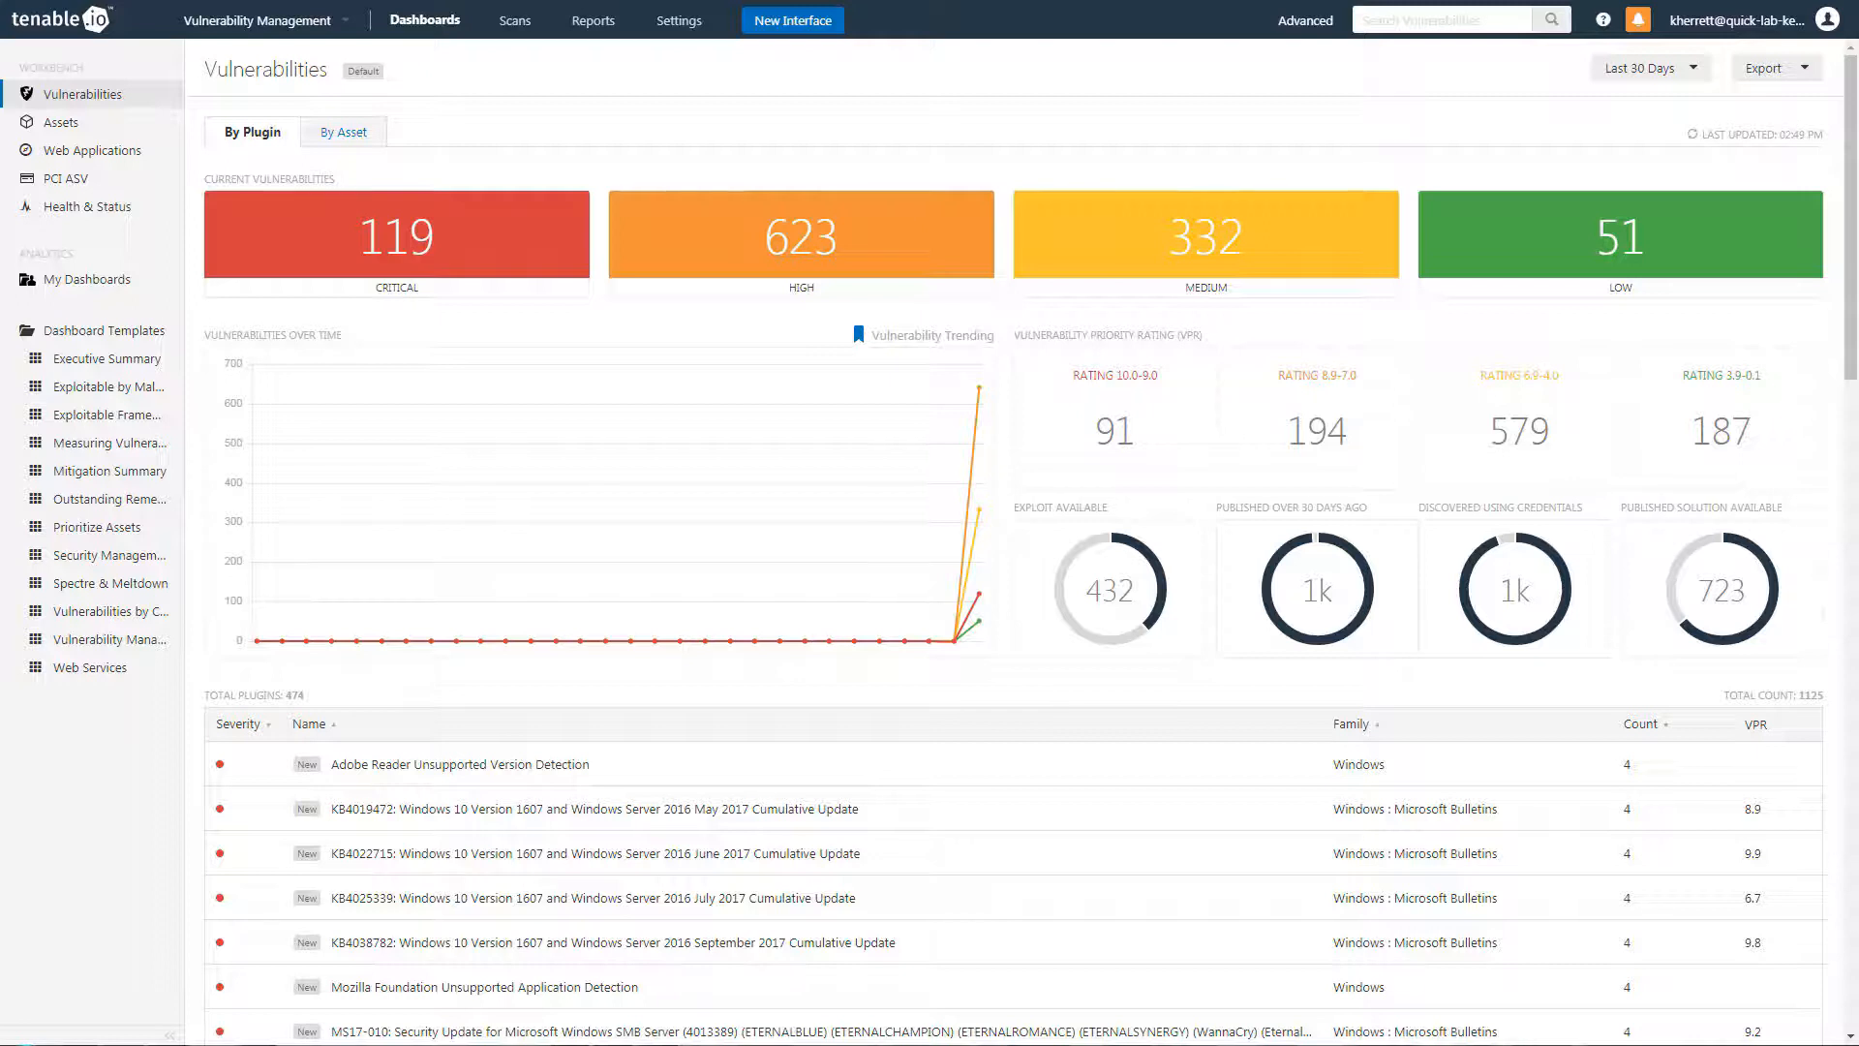
{"action": "left_click", "coordinate": [1112, 418]}
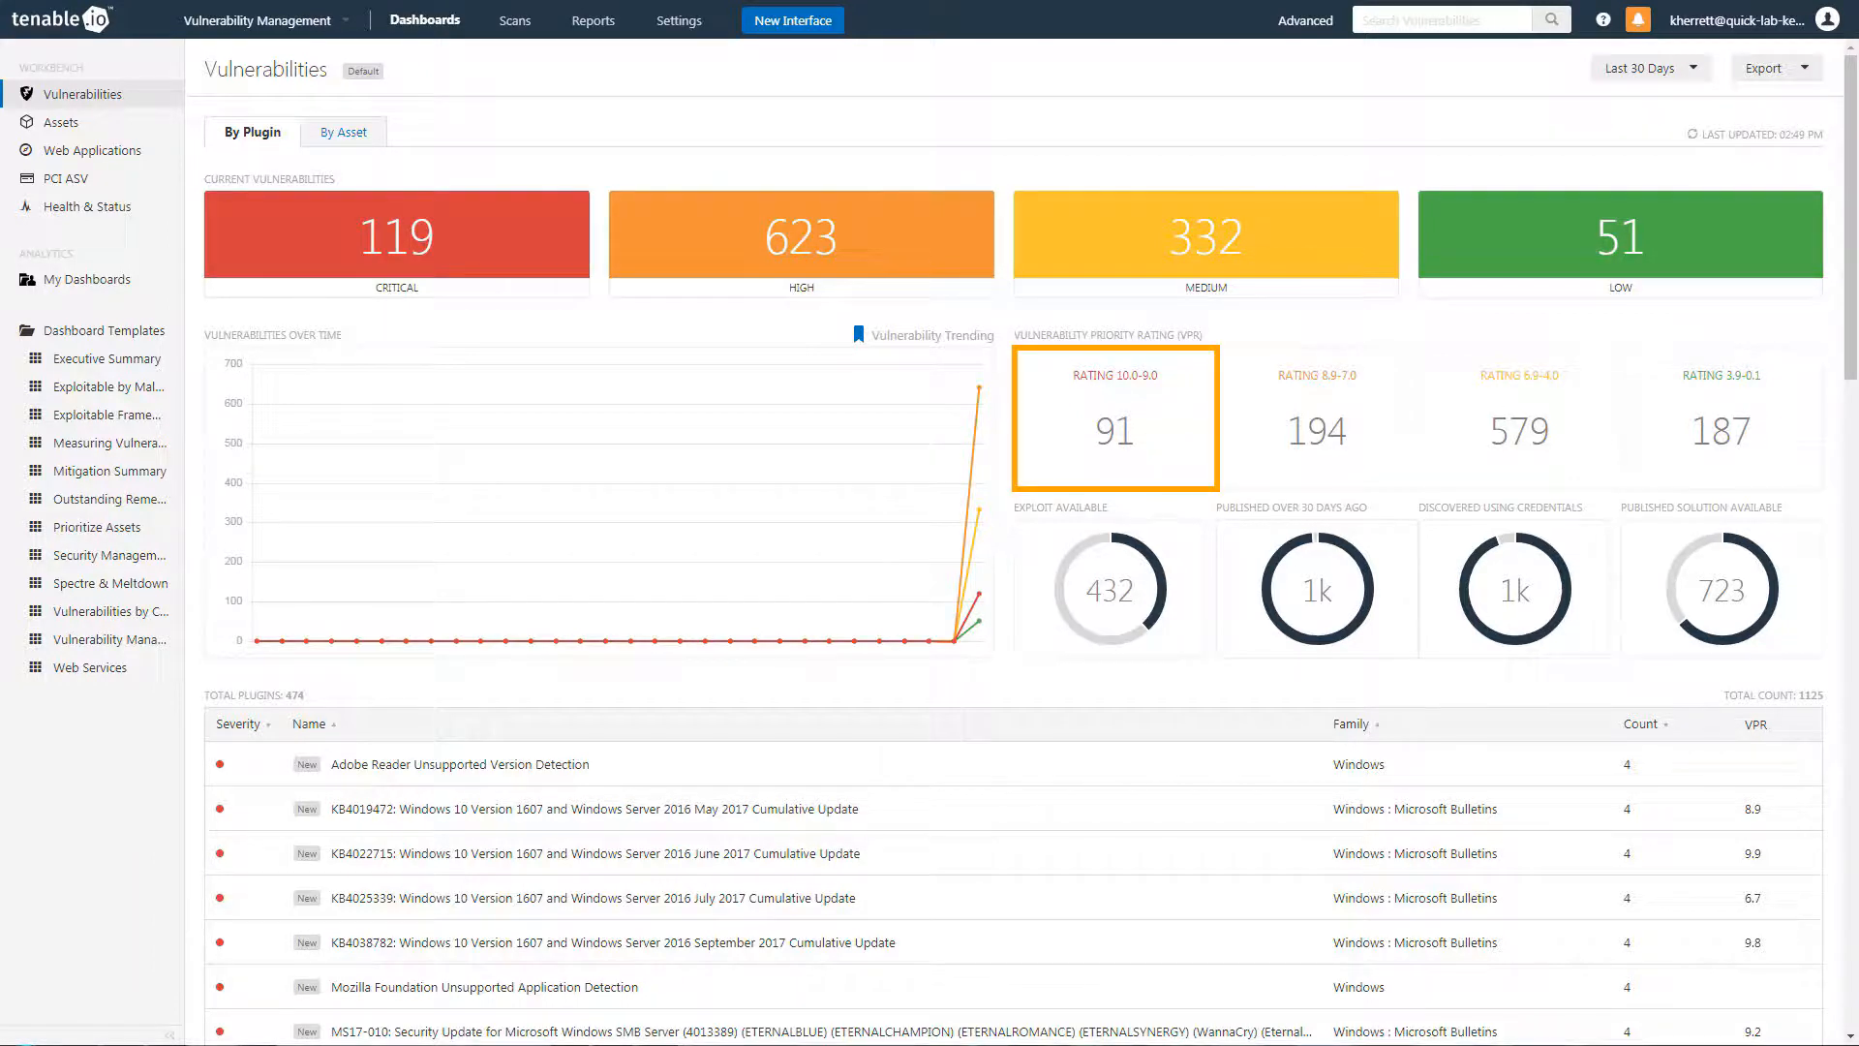
{"action": "left_click", "coordinate": [1313, 419]}
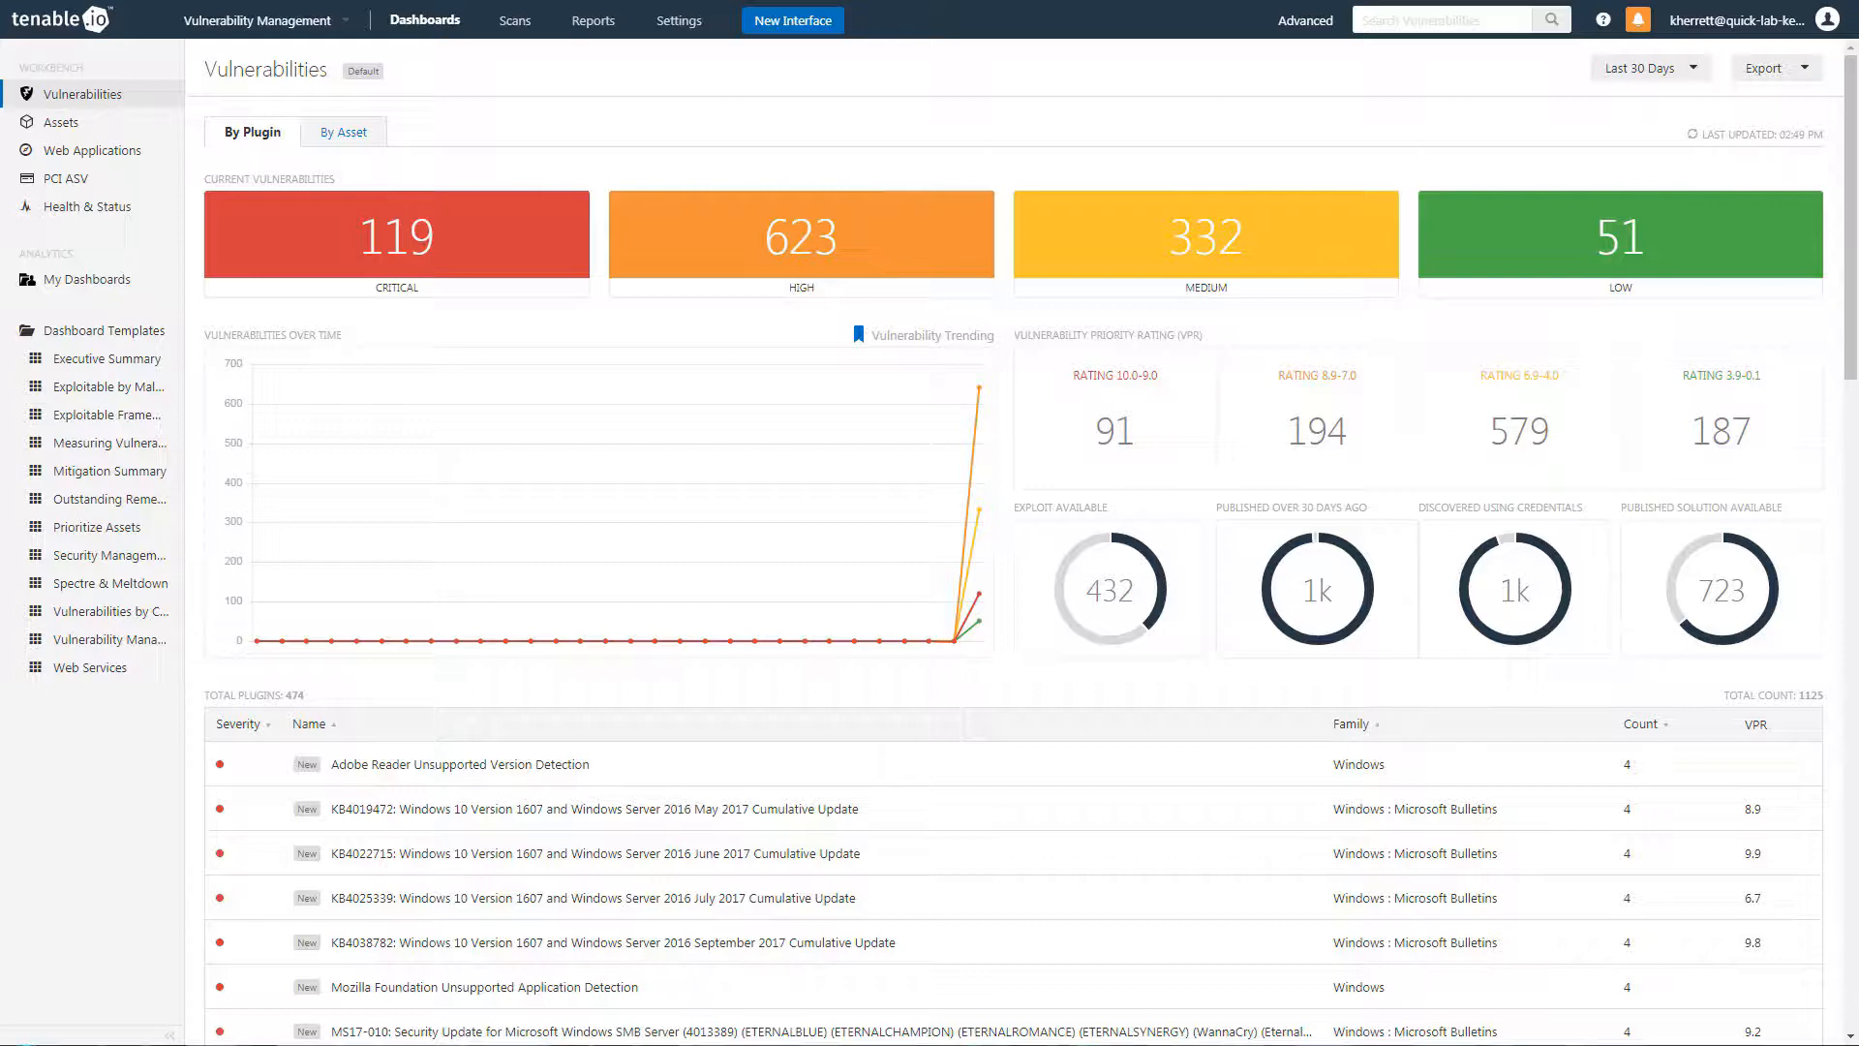
{"action": "left_click", "coordinate": [1304, 19]}
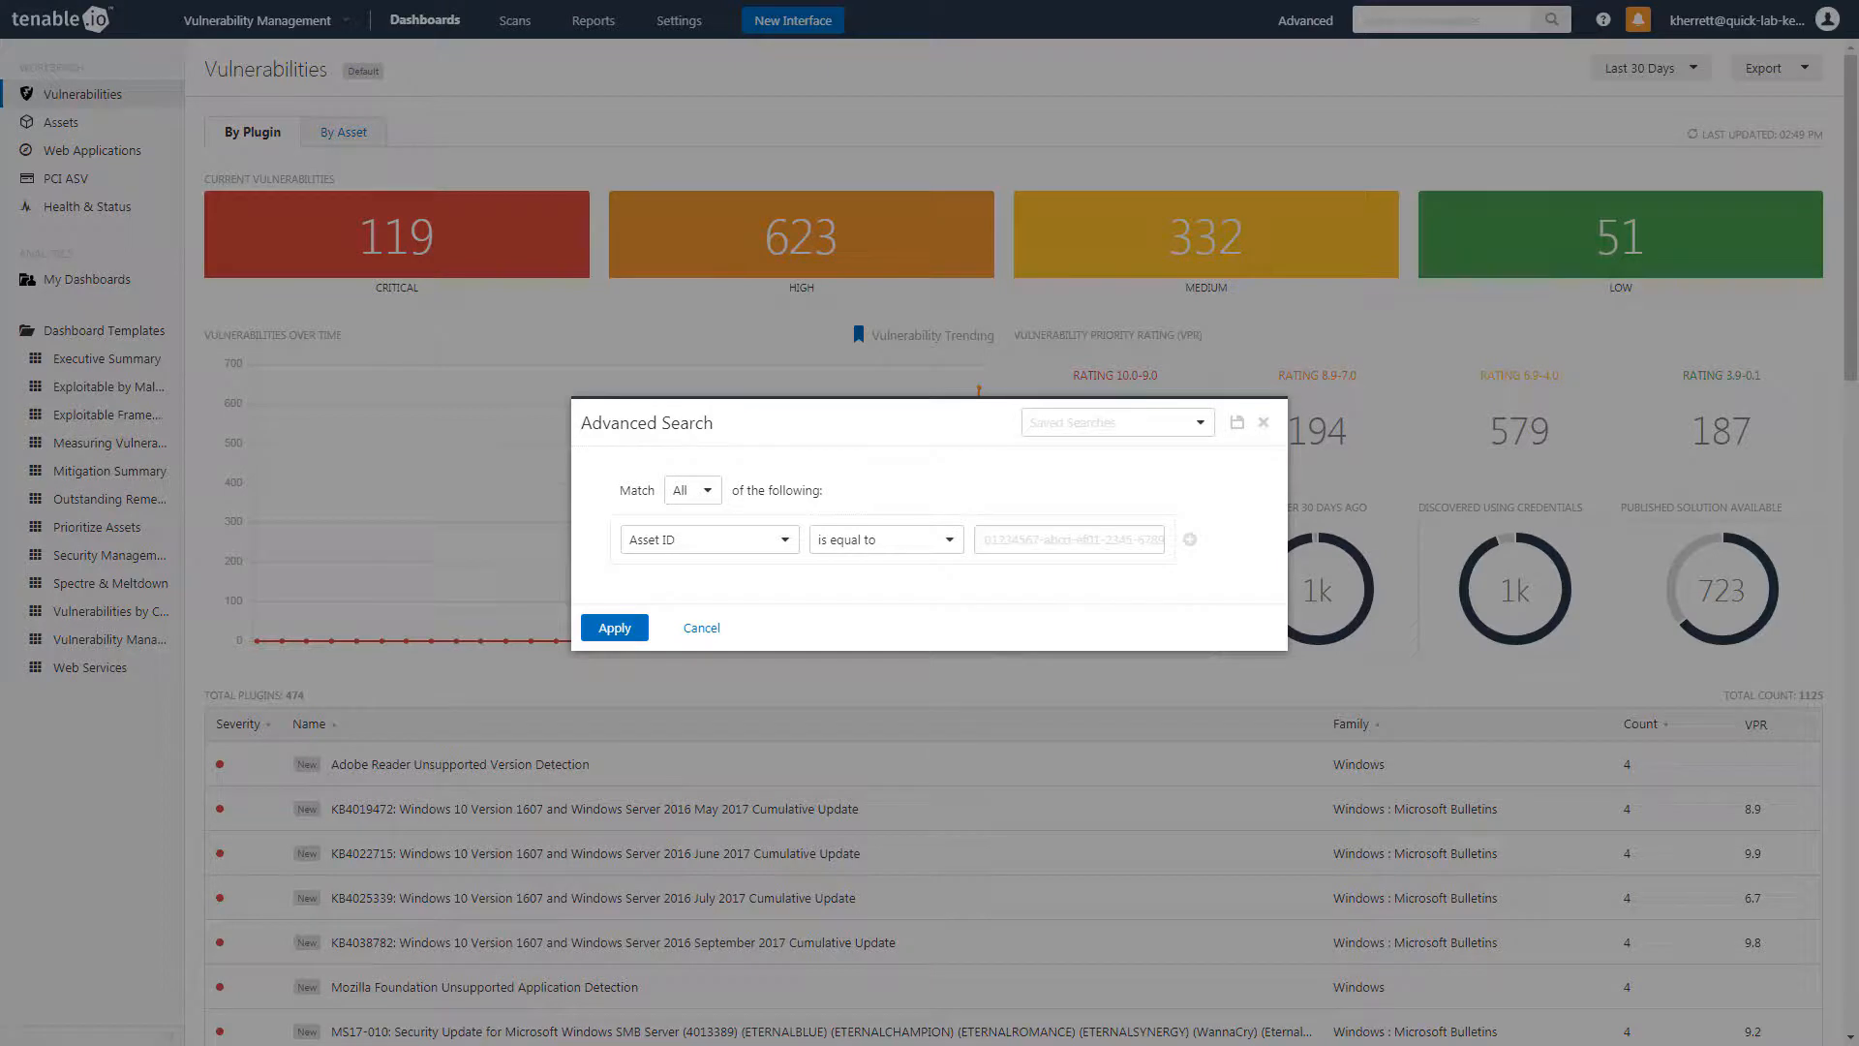
{"action": "left_click", "coordinate": [704, 538]}
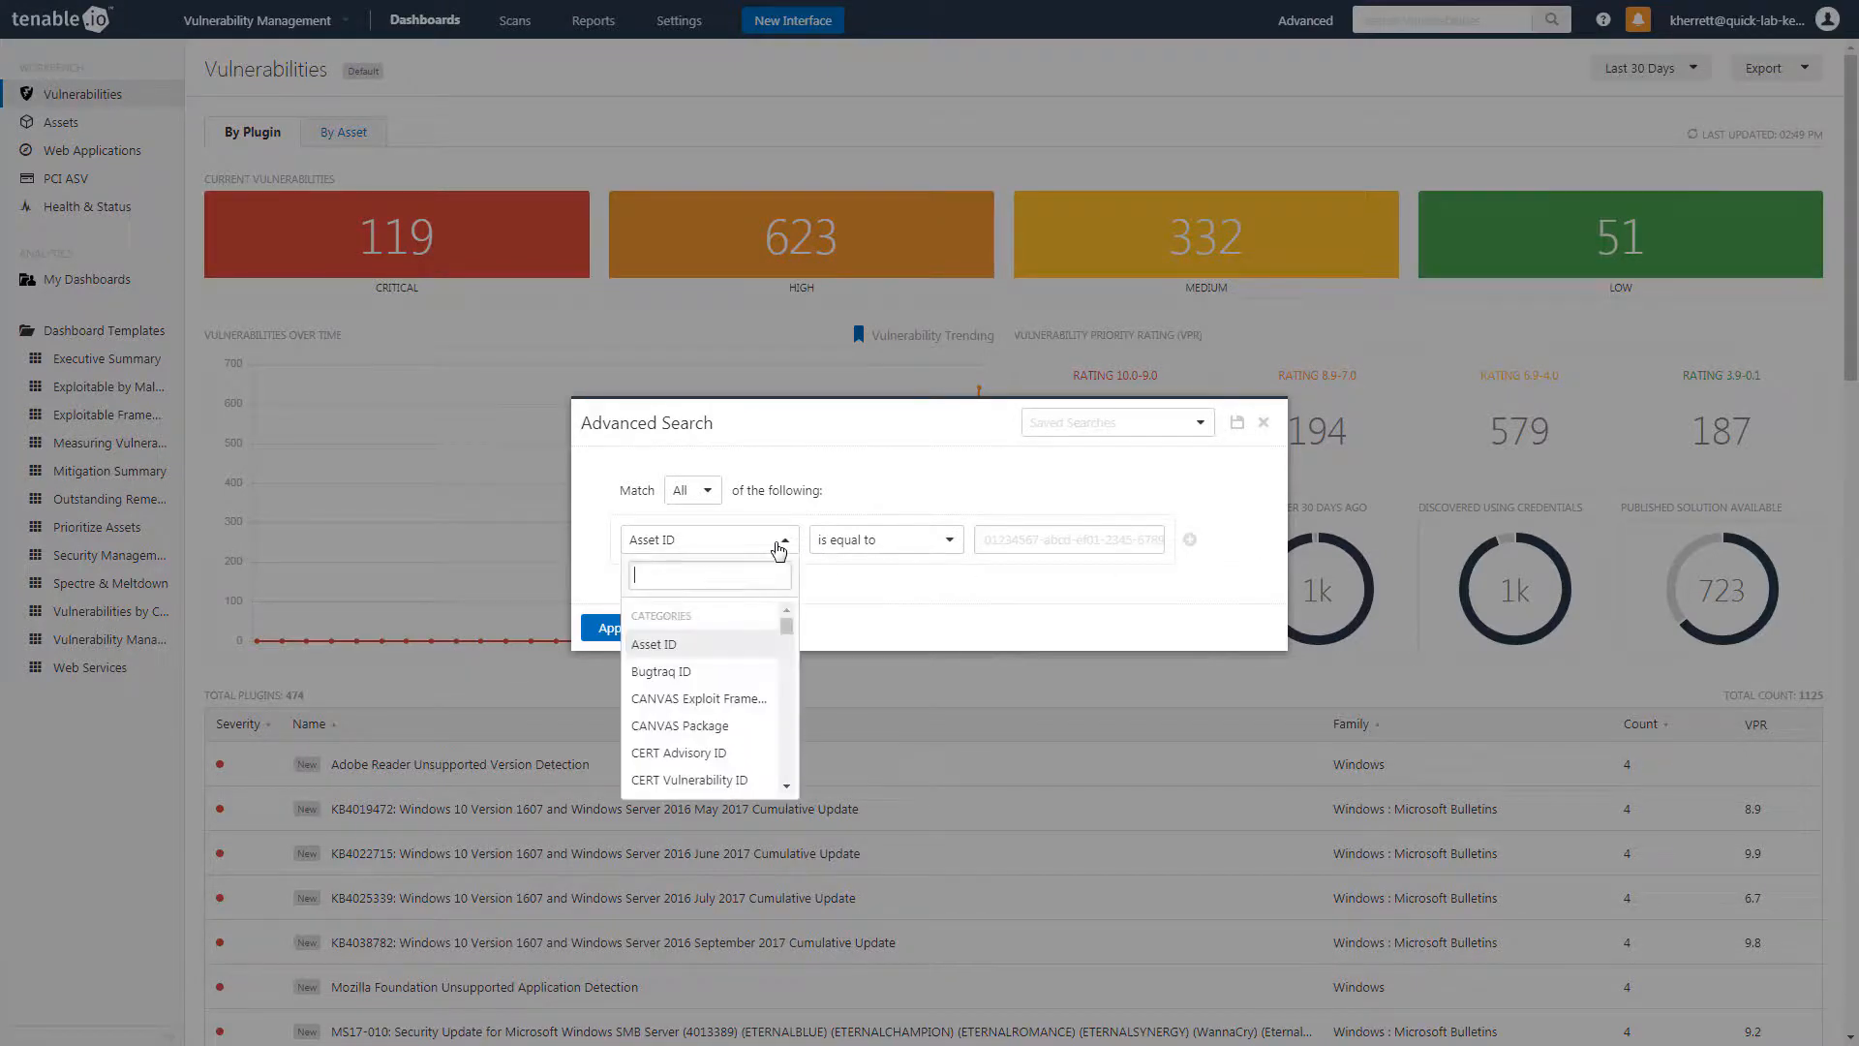
{"action": "type", "text": "vpr"}
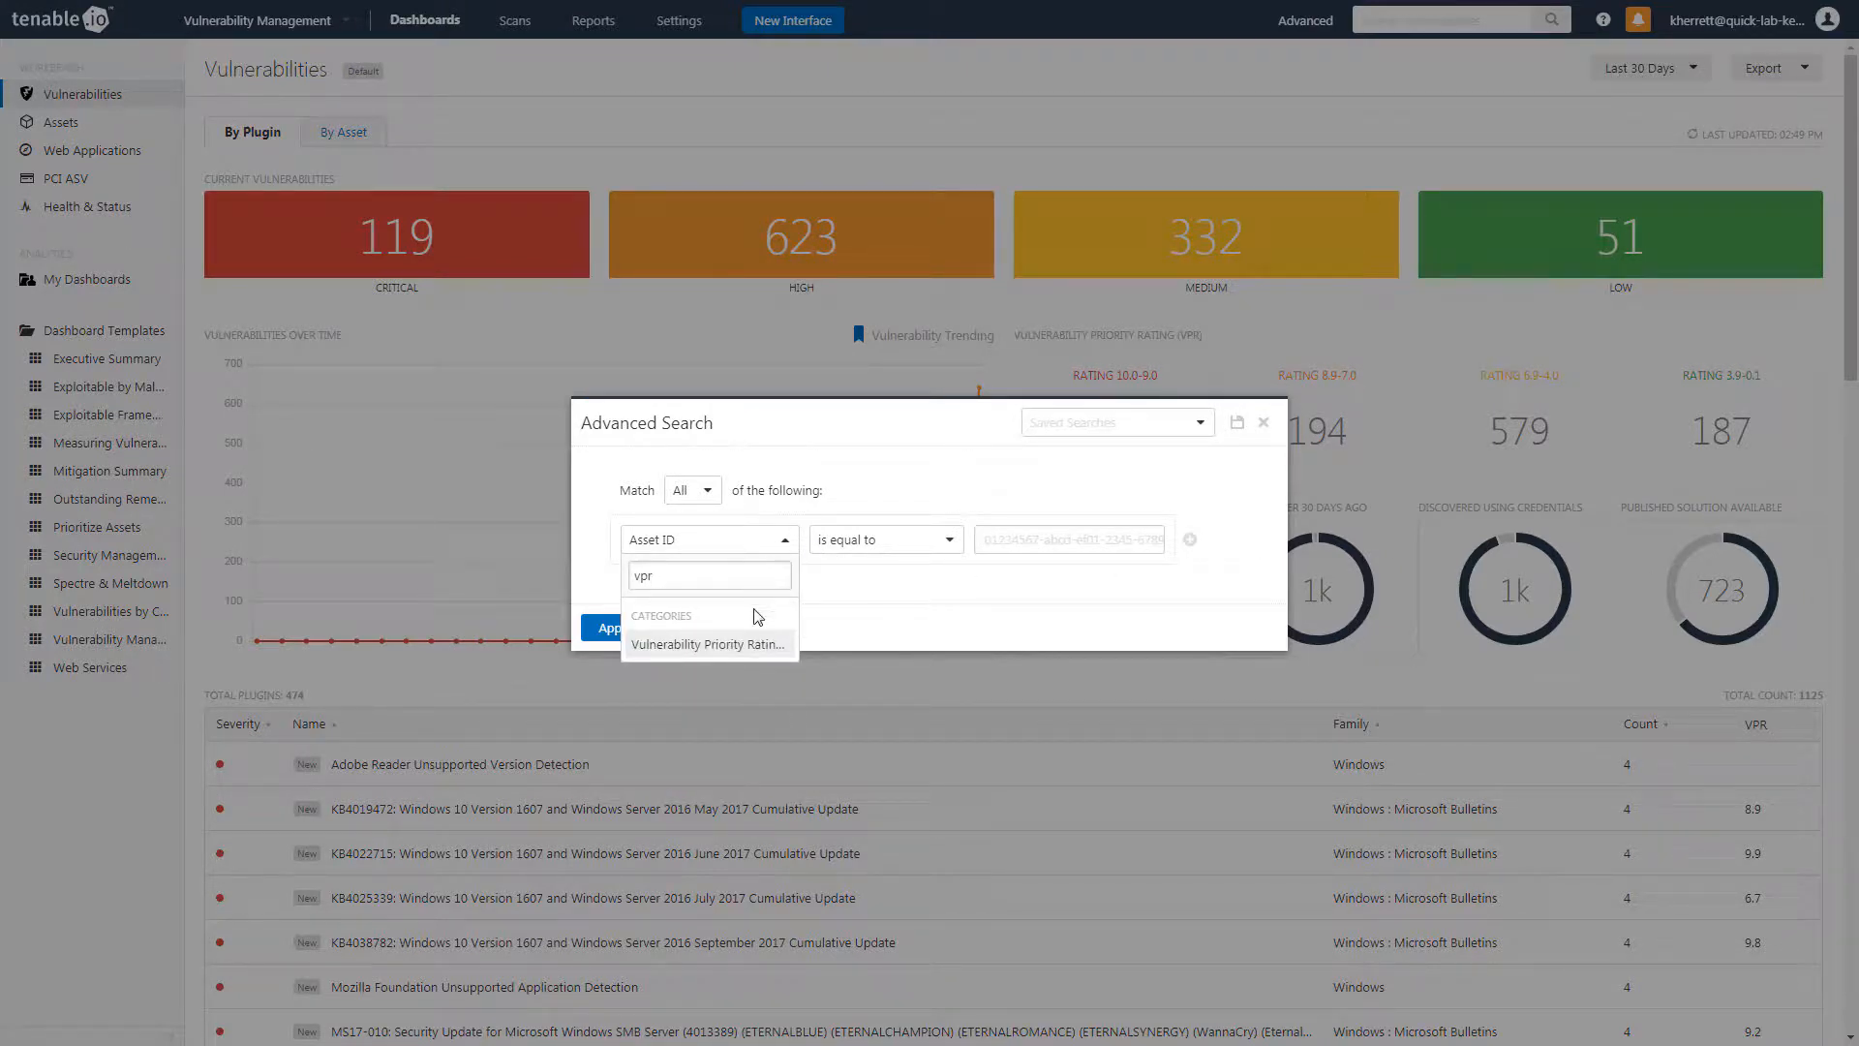
{"action": "left_click", "coordinate": [708, 643]}
{"action": "type", "text": "9"}
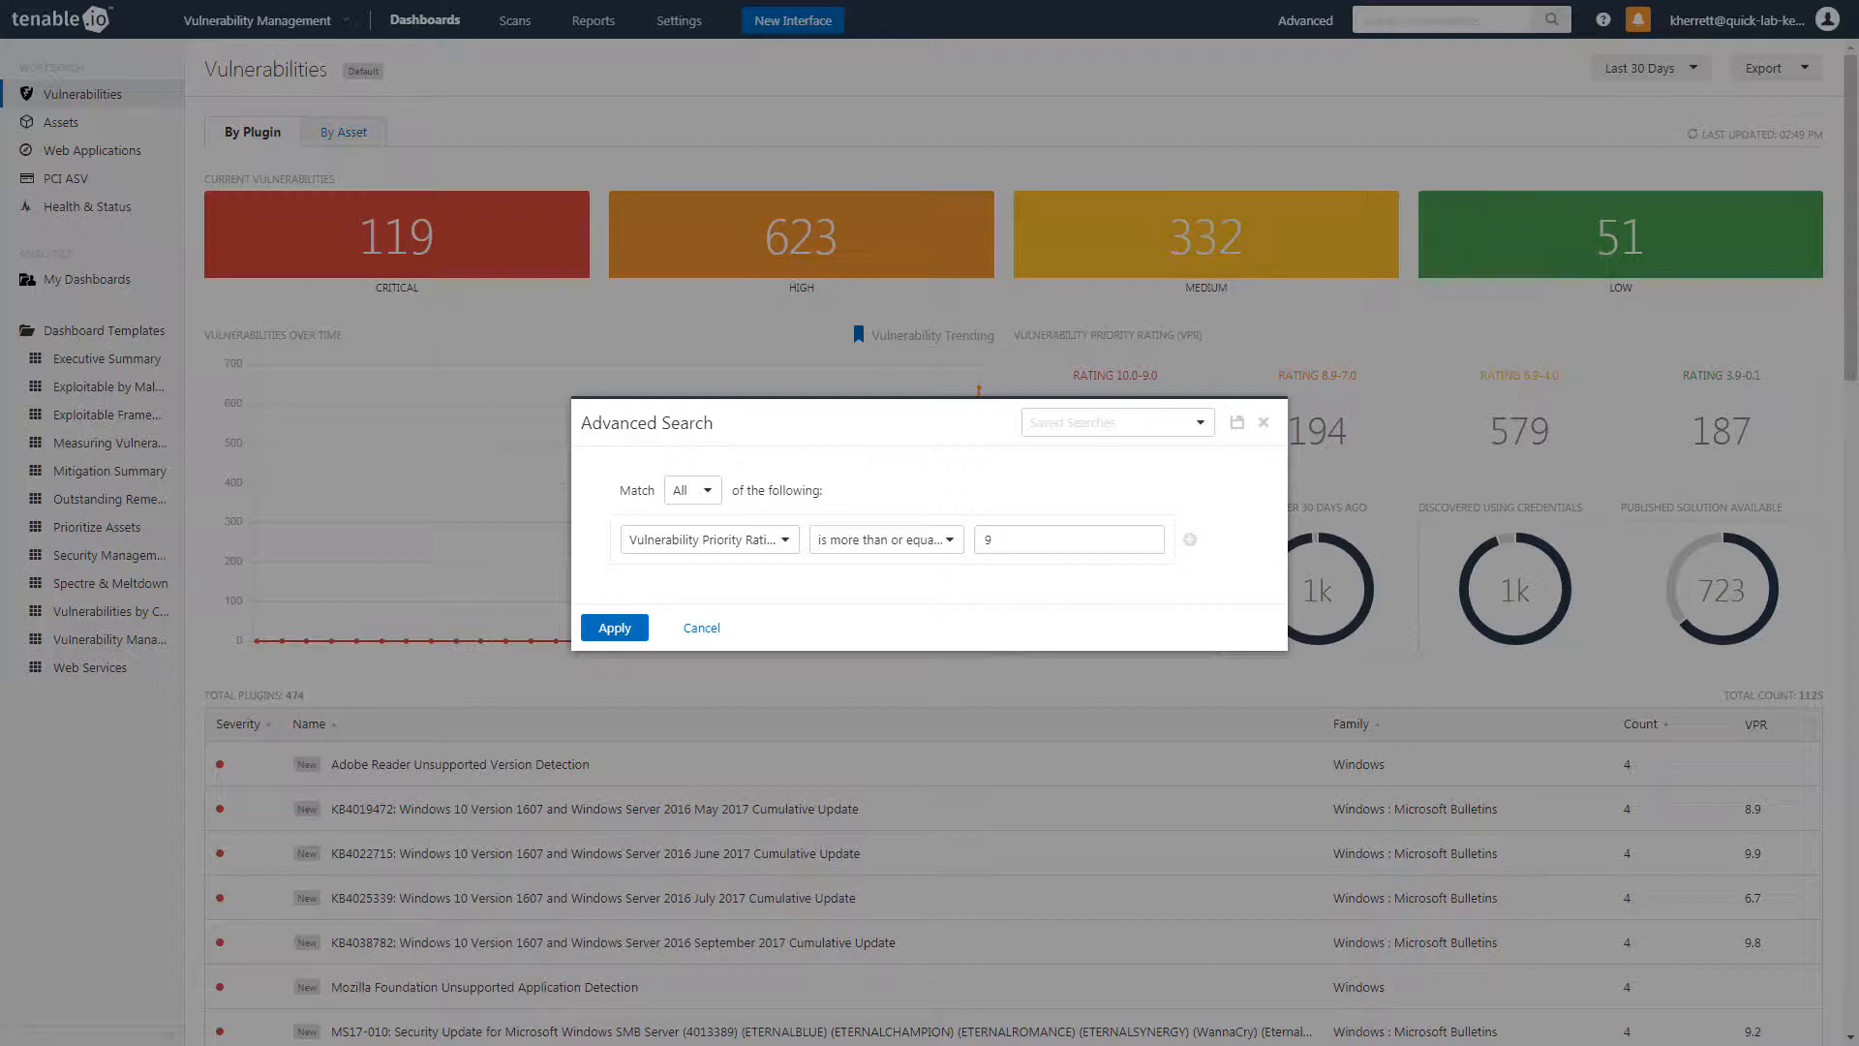
- Add a Plugin Family condition set to Windows : Microsoft Bulletins
{"action": "left_click", "coordinate": [1189, 540]}
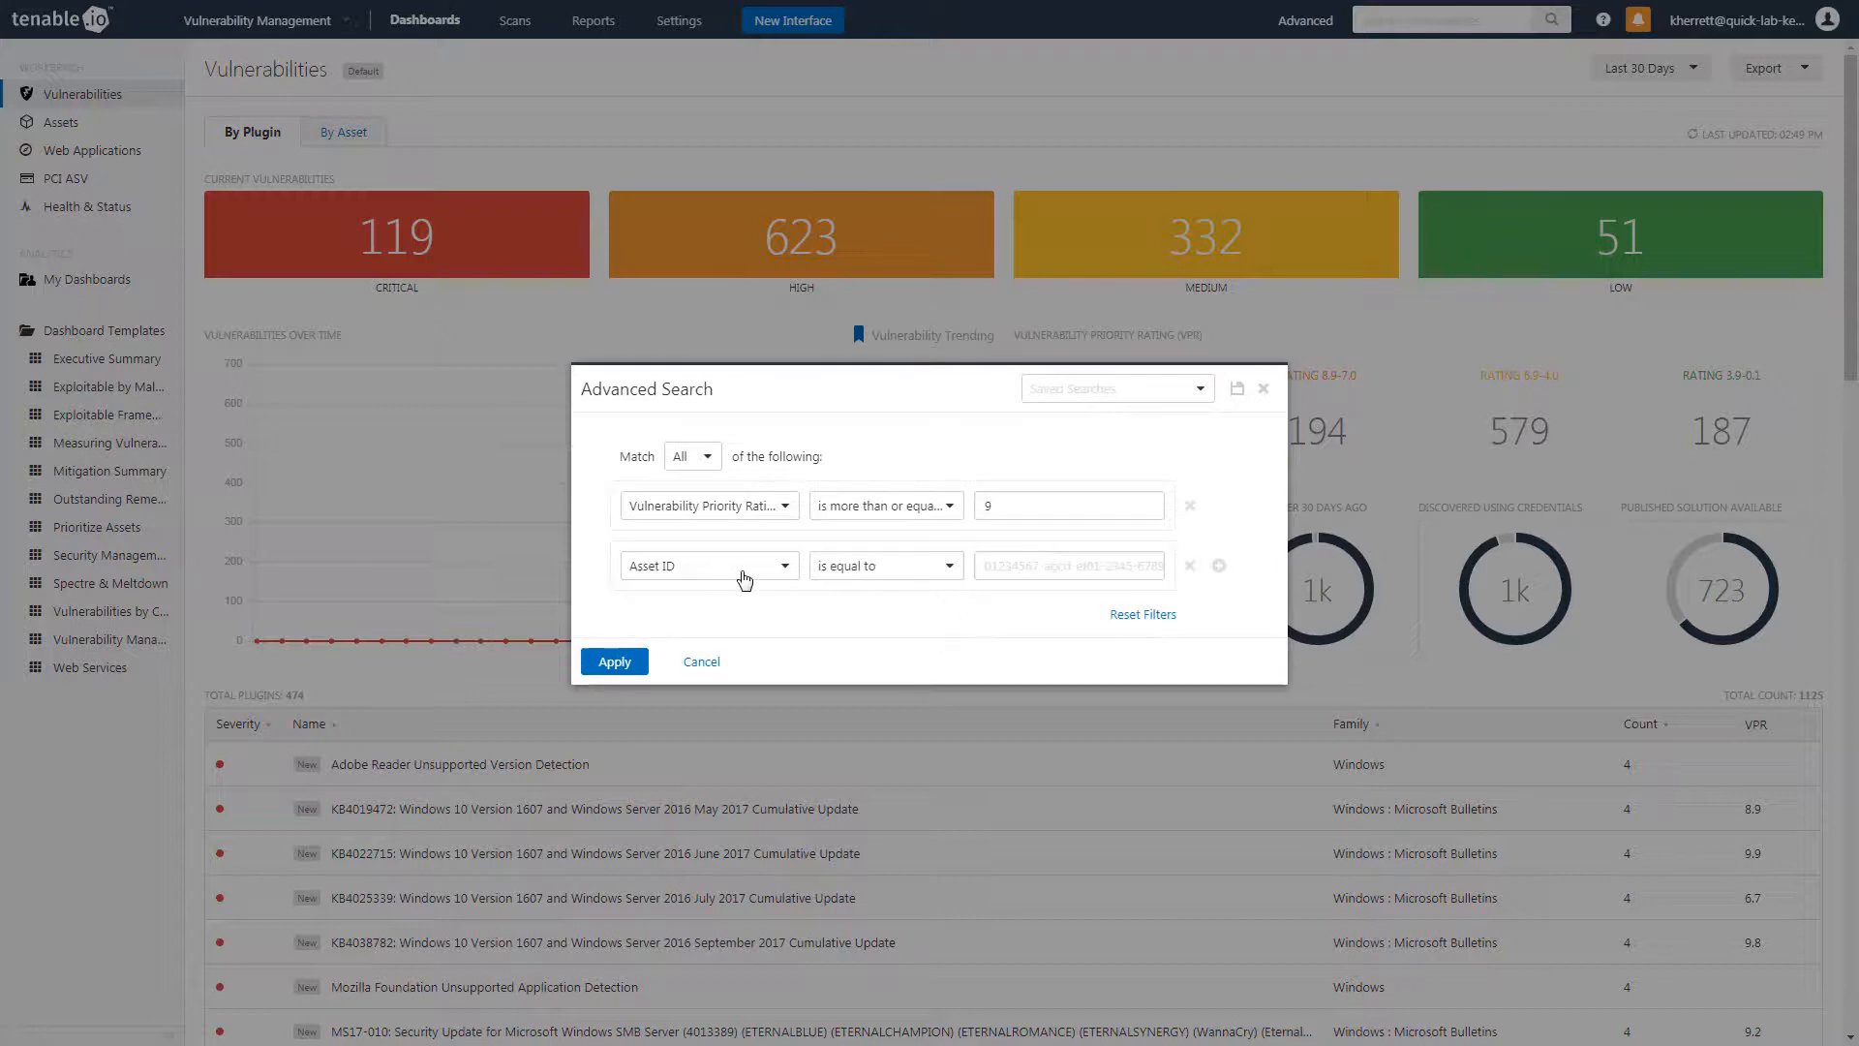
{"action": "type", "text": "fam"}
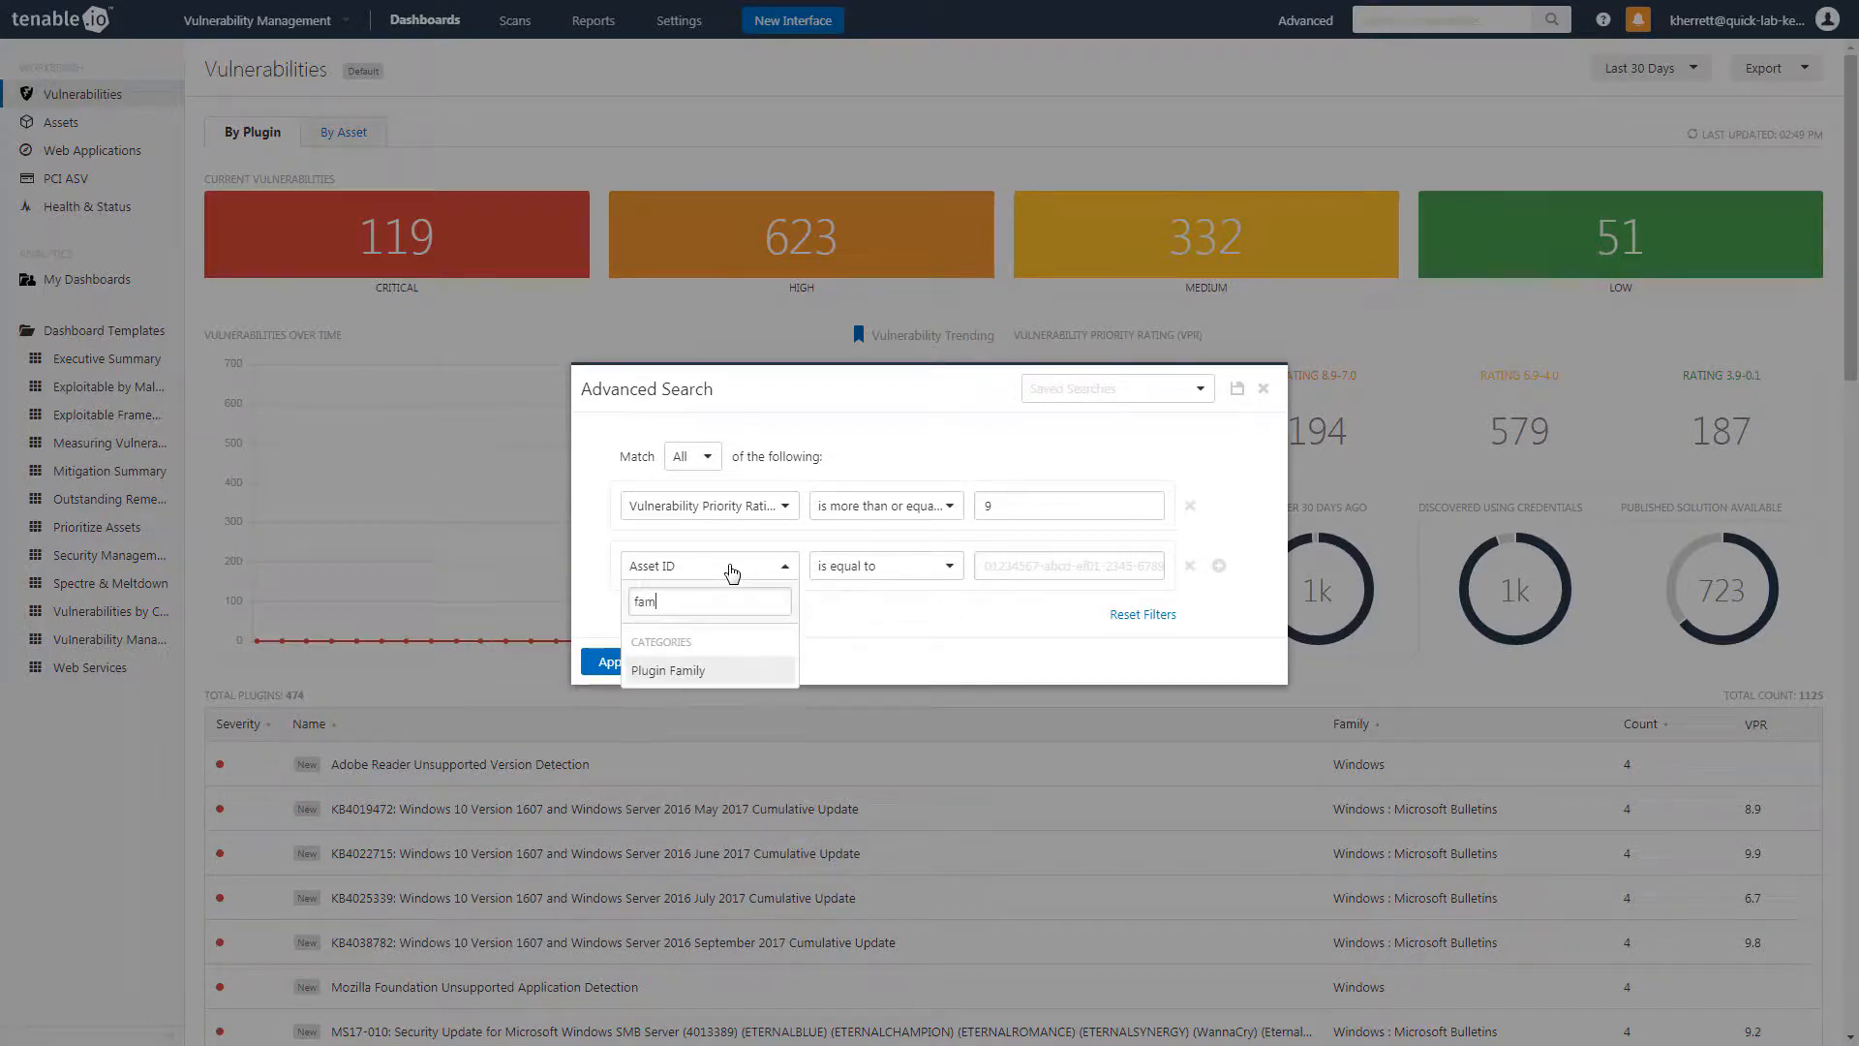
{"action": "left_click", "coordinate": [668, 670]}
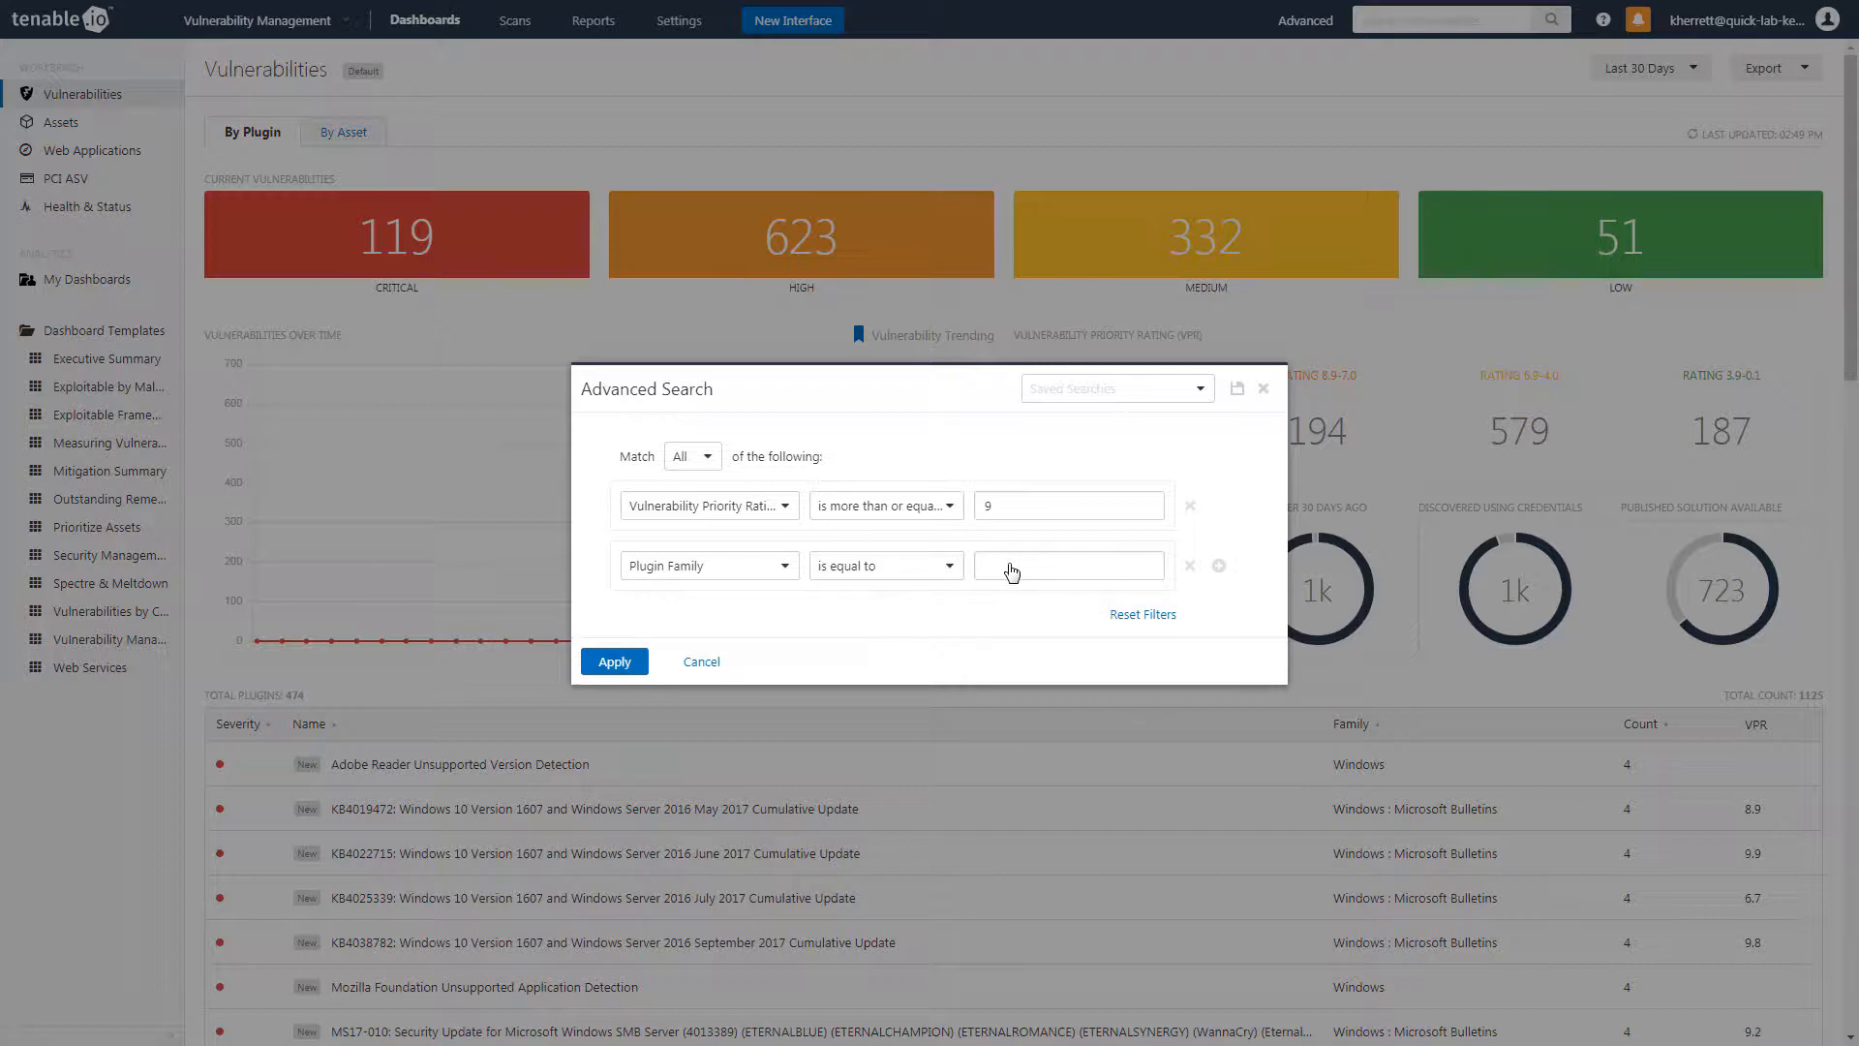
{"action": "type", "text": "bull"}
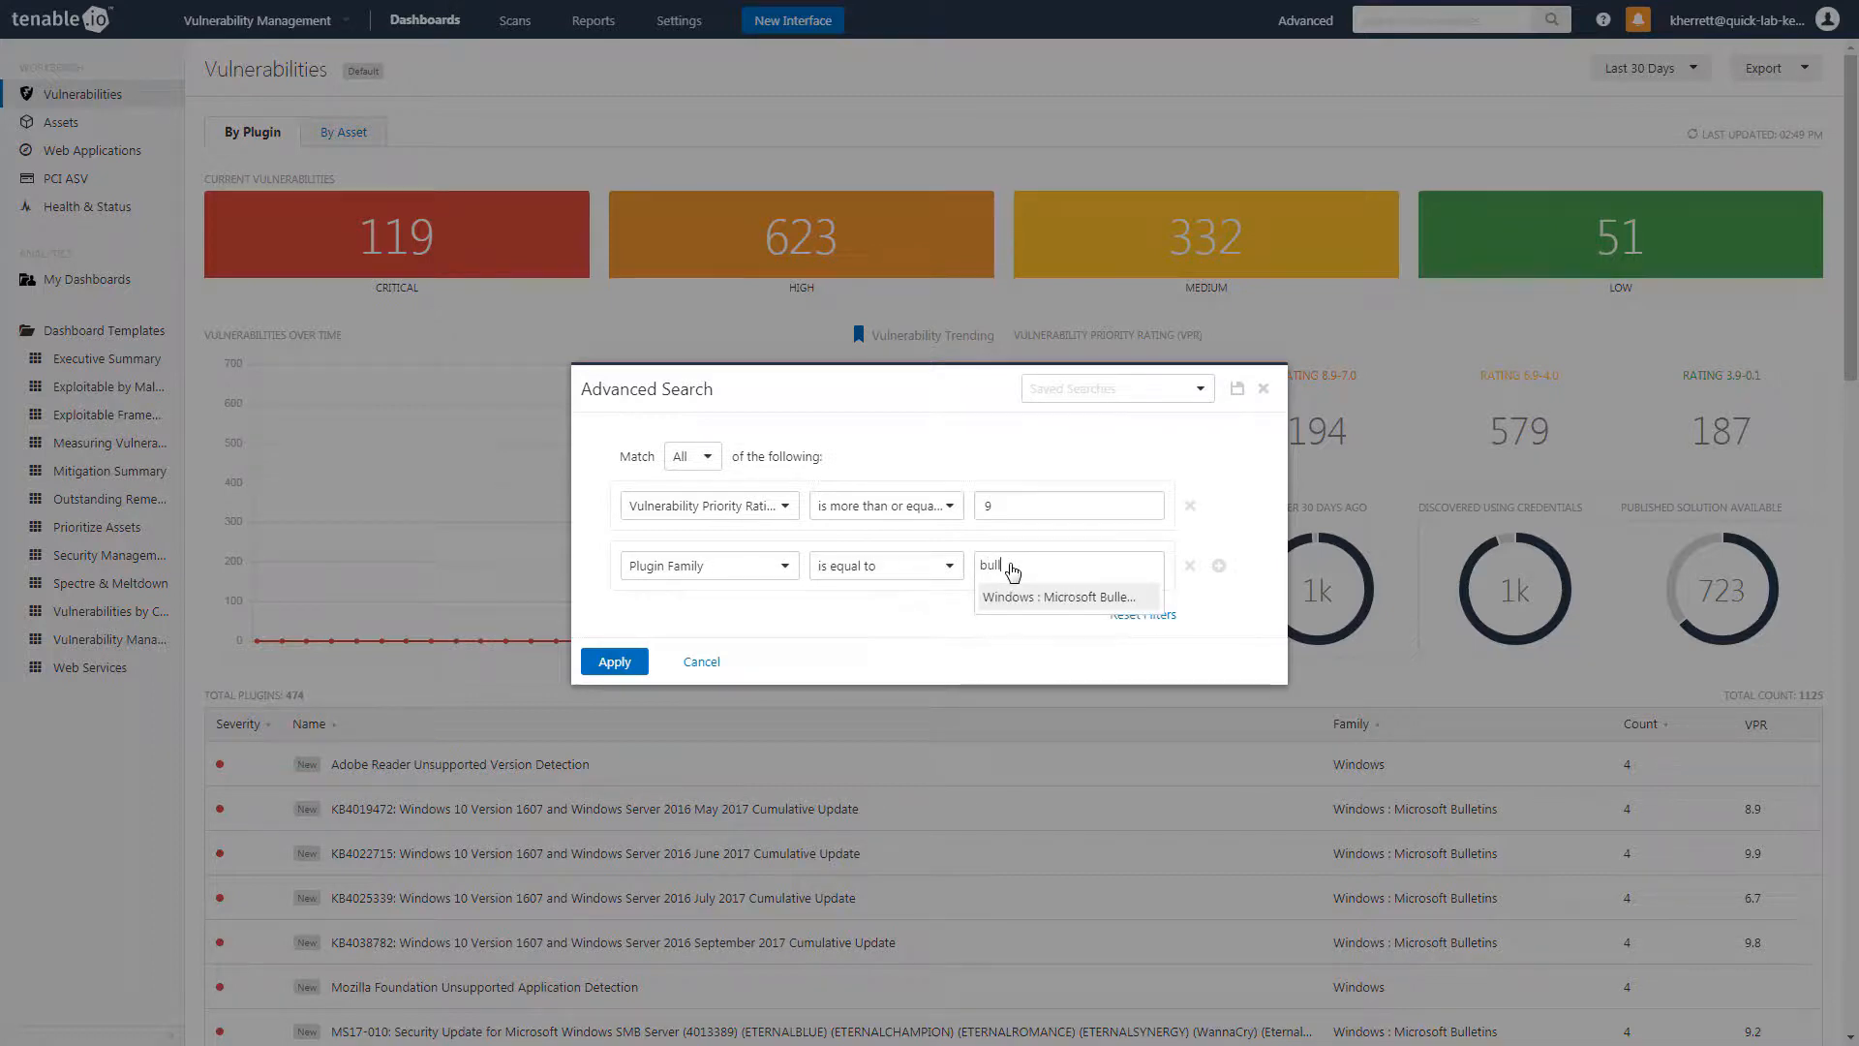
{"action": "left_click", "coordinate": [1059, 596]}
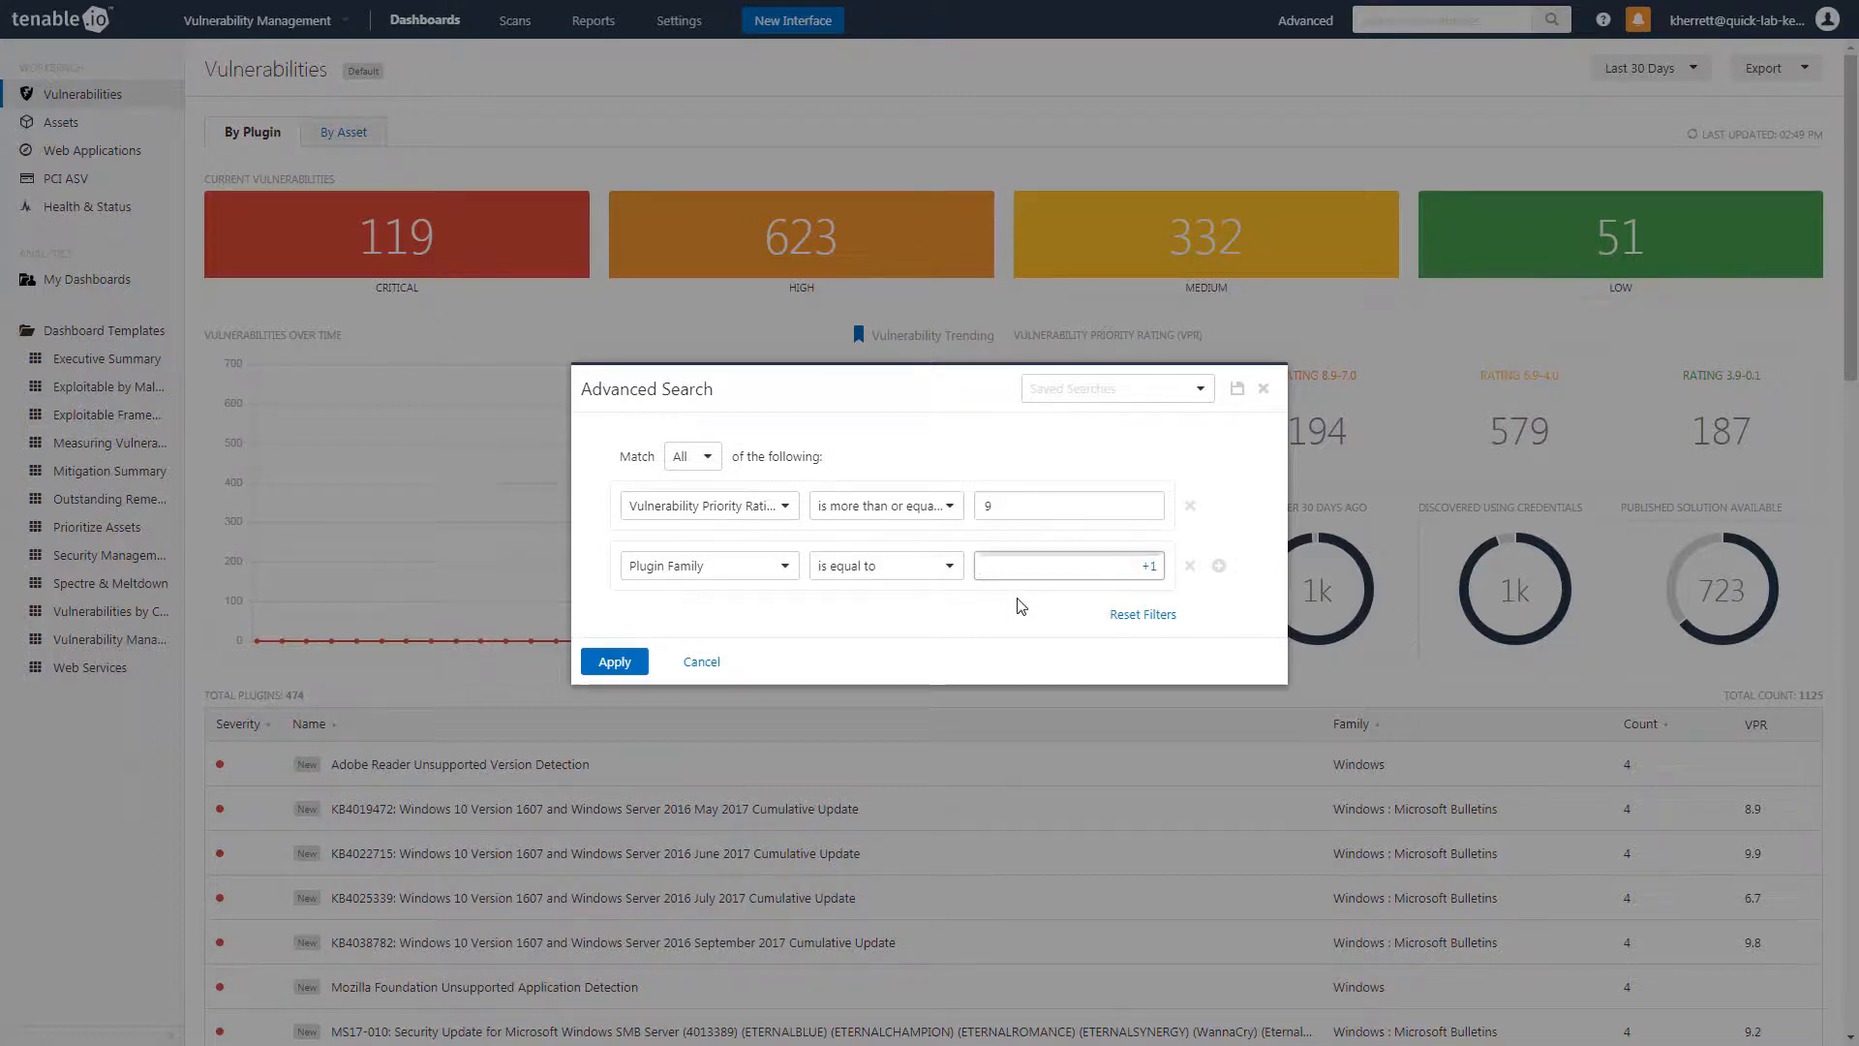
{"action": "left_click", "coordinate": [614, 660]}
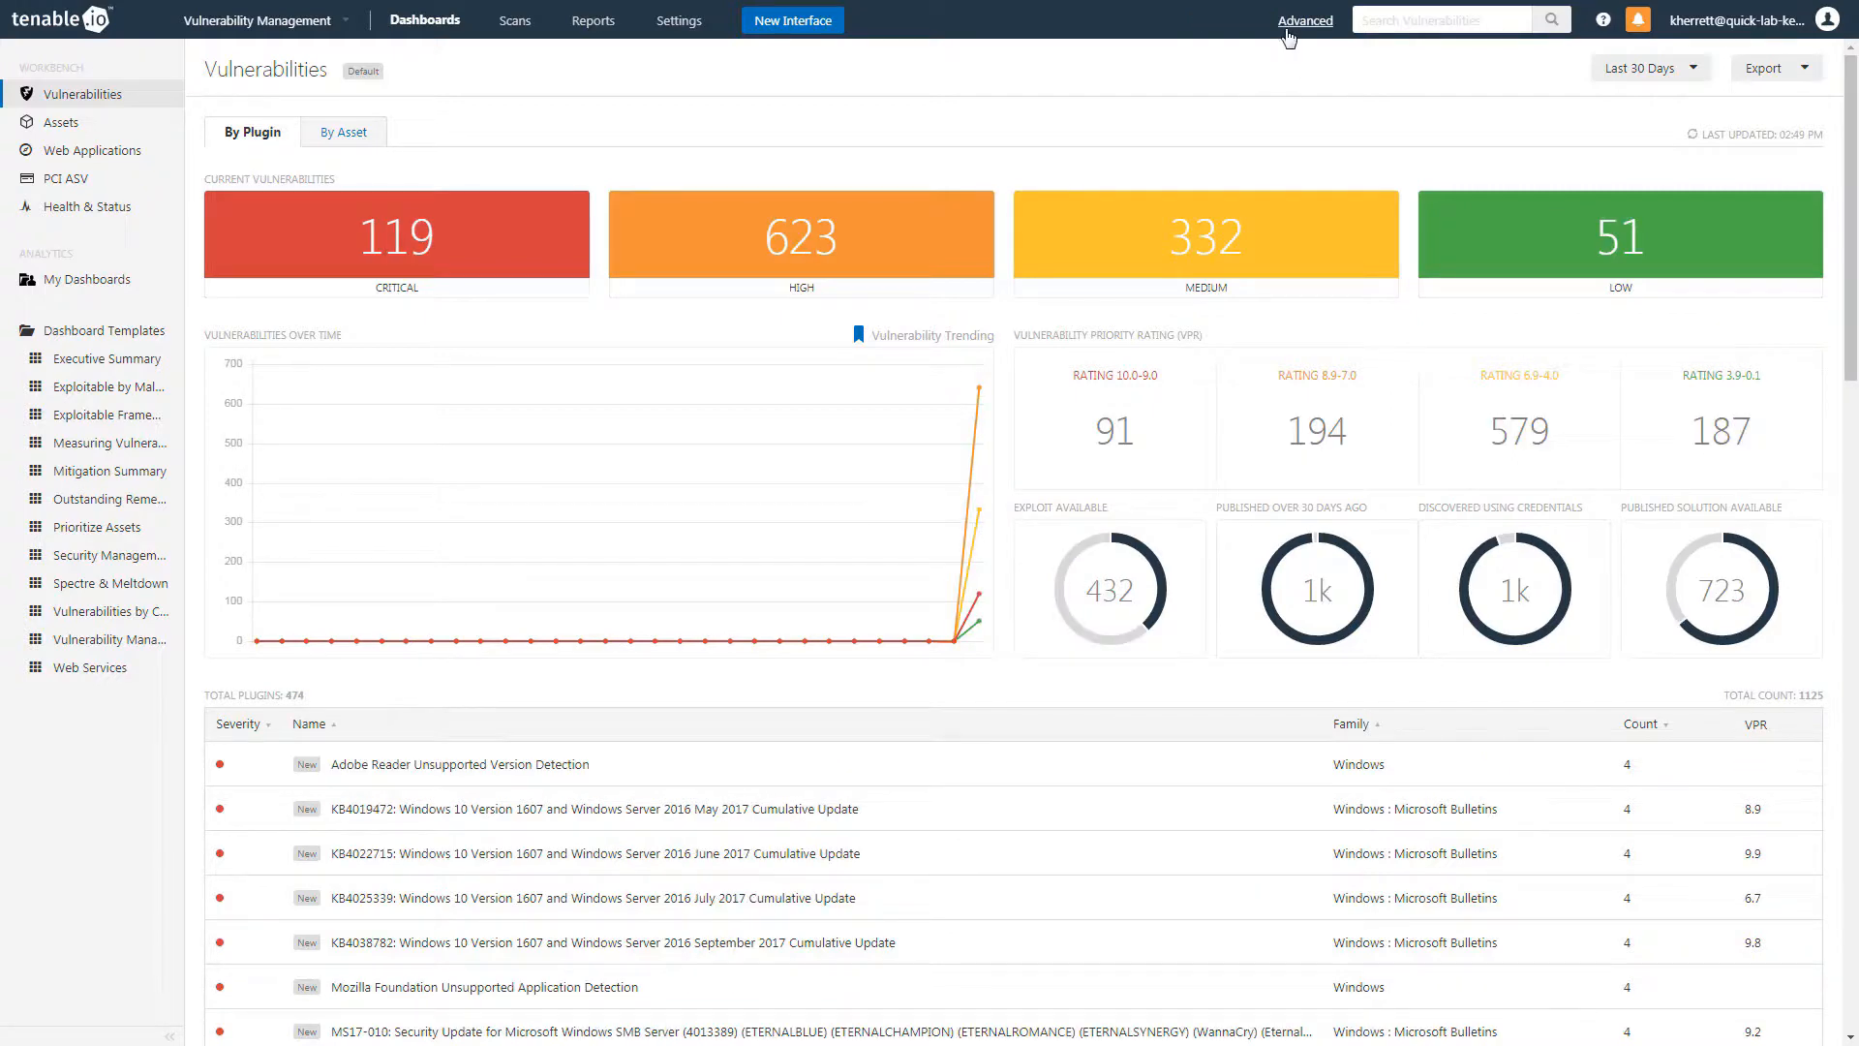
- Begin a new advanced search requiring VPR of at least 9
{"action": "left_click", "coordinate": [1303, 20]}
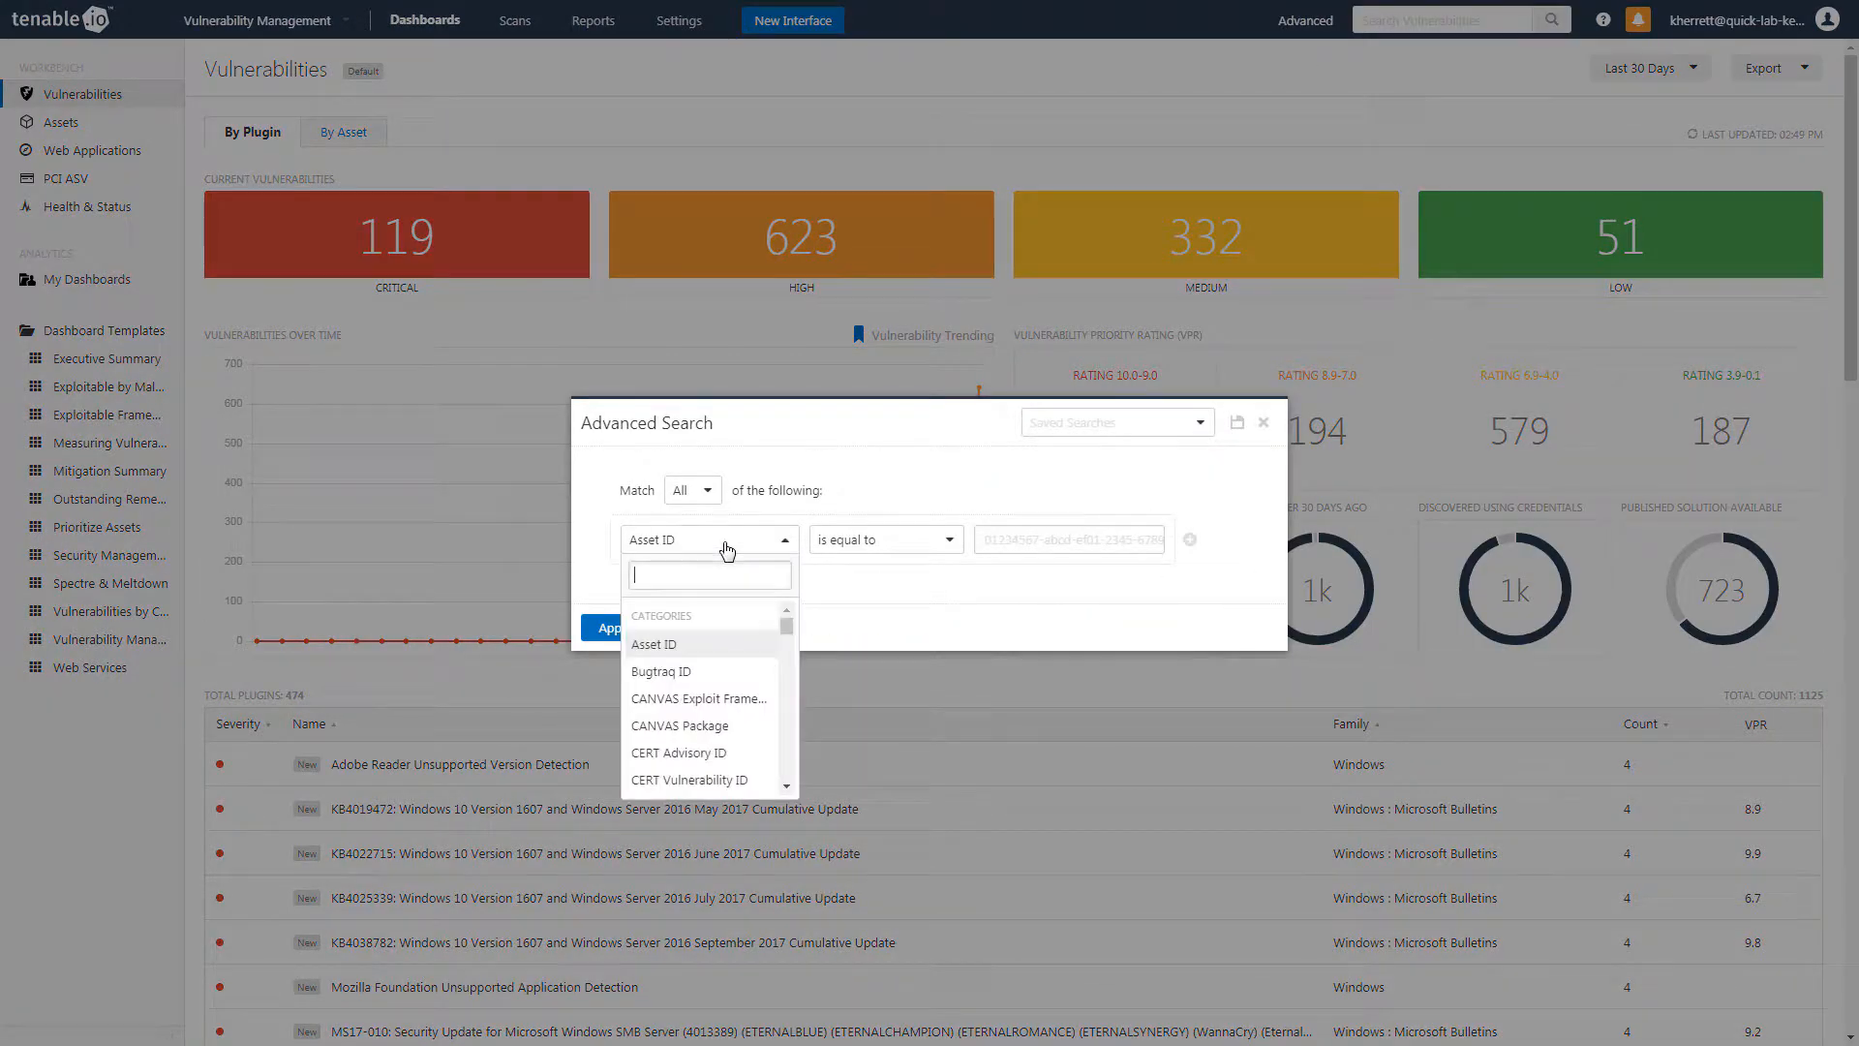
{"action": "type", "text": "vpr"}
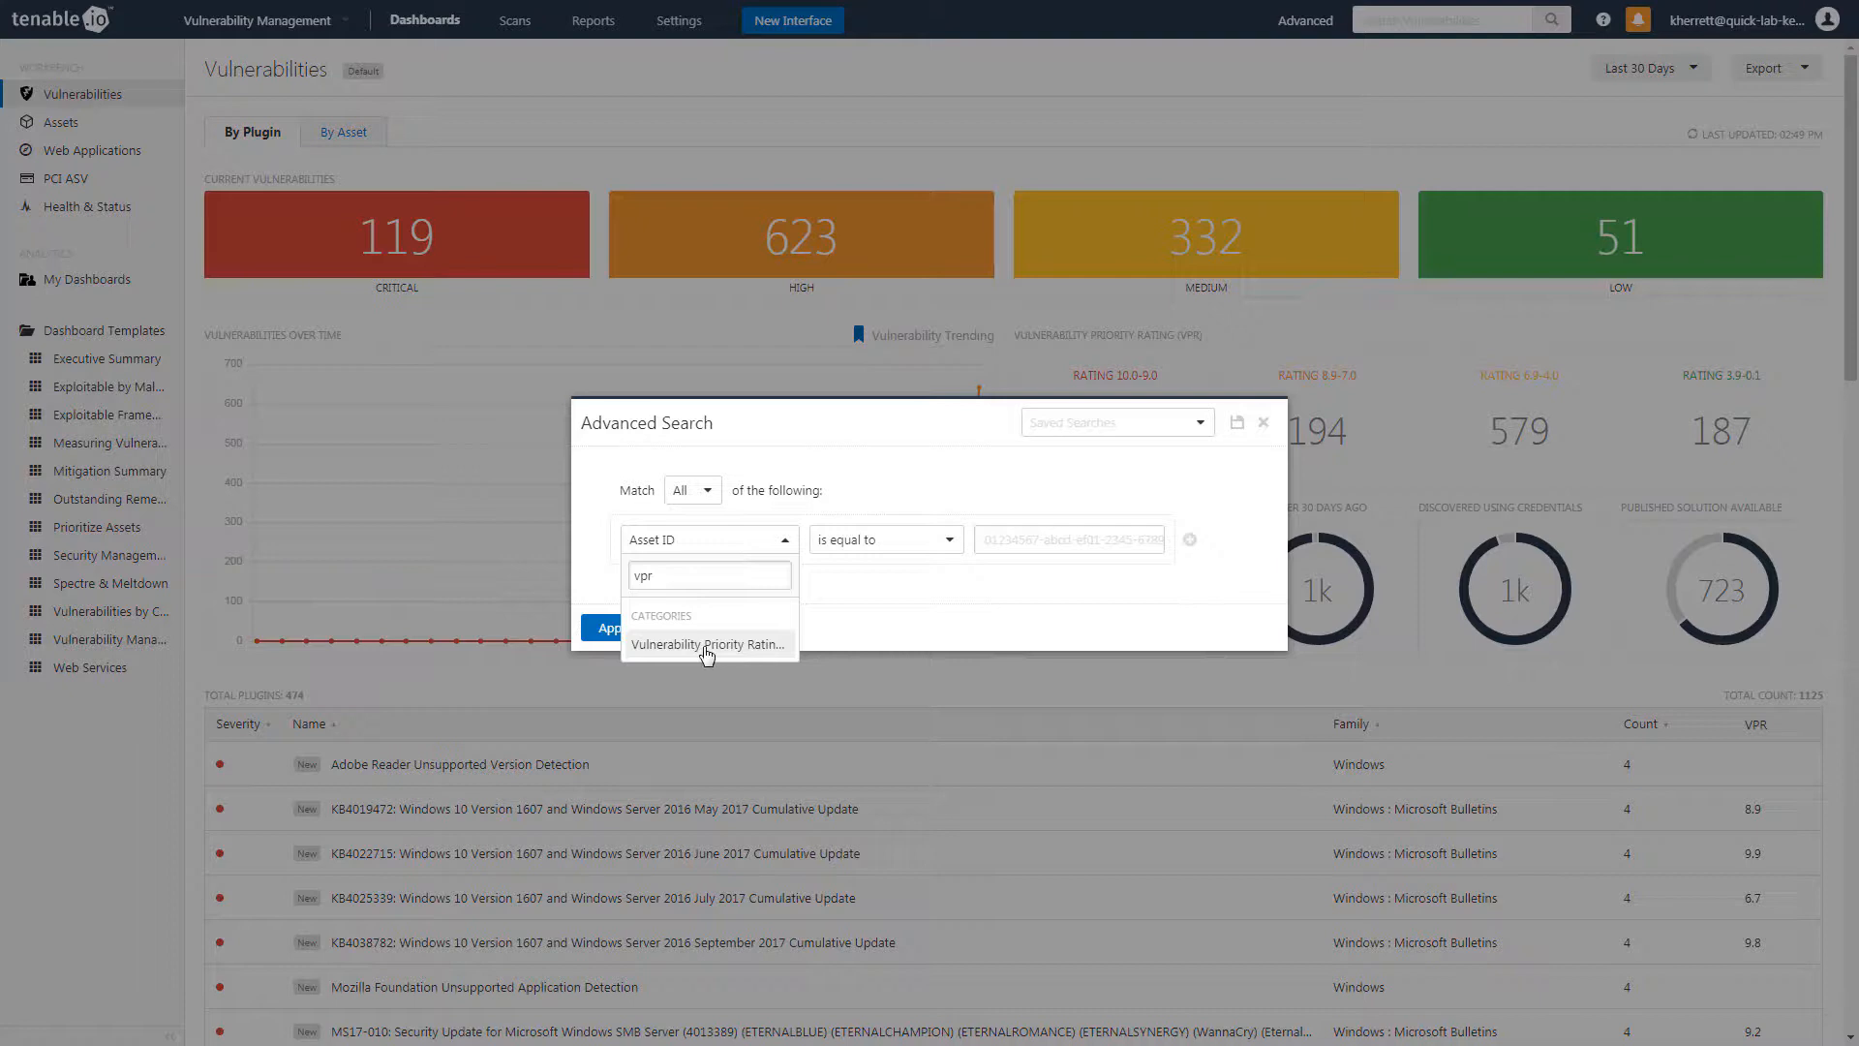
{"action": "left_click", "coordinate": [707, 643]}
{"action": "type", "text": "9"}
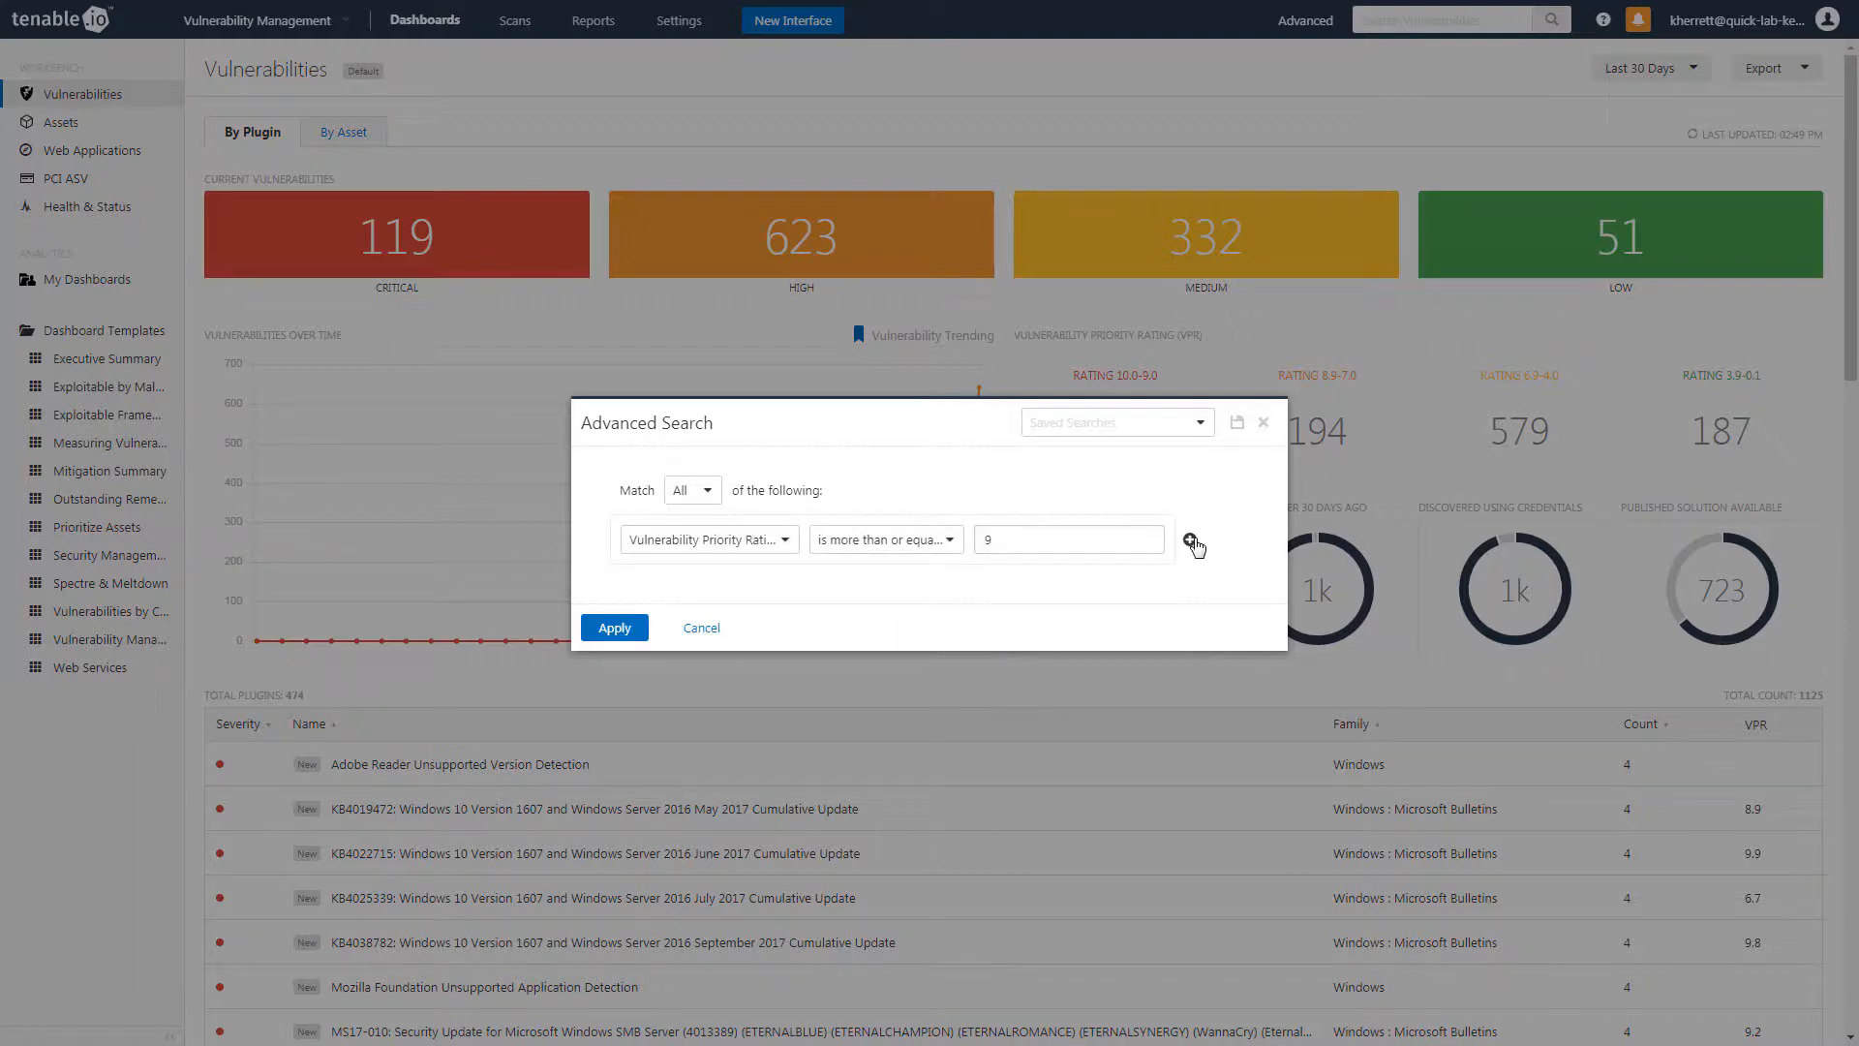
{"action": "left_click", "coordinate": [1194, 545]}
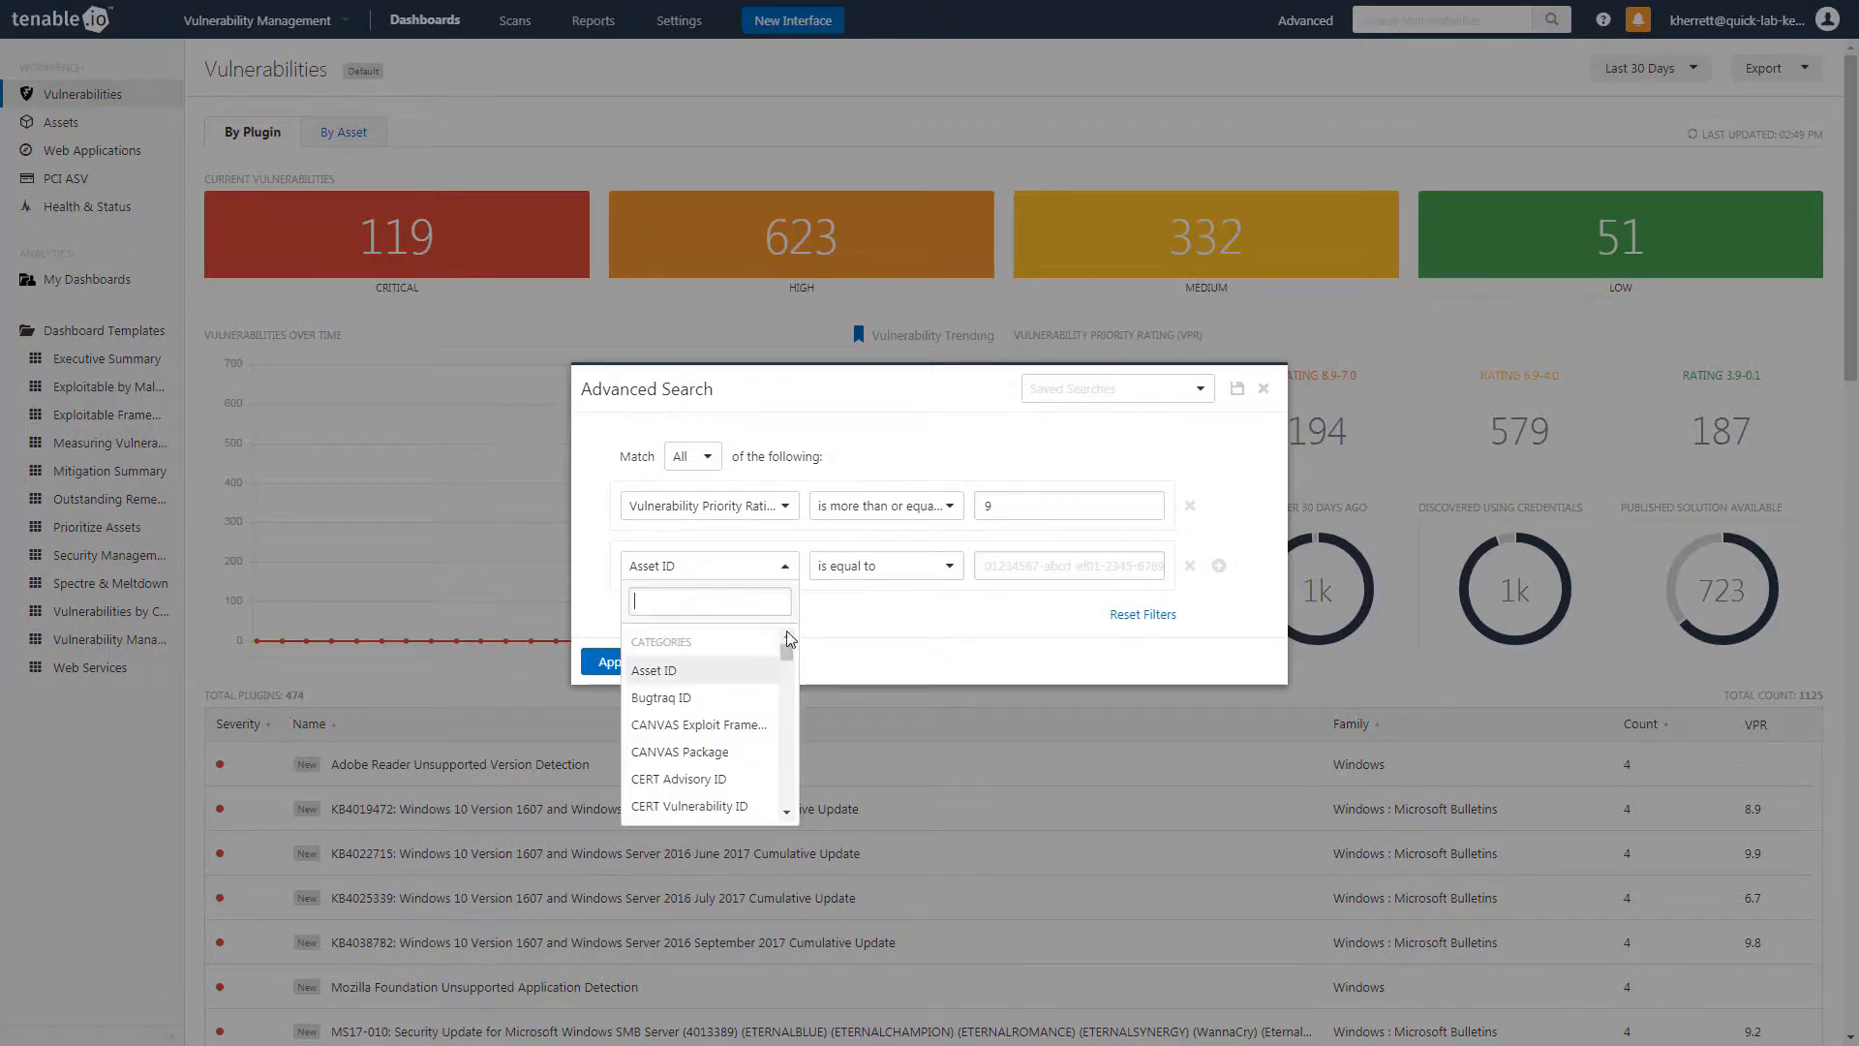
{"action": "scroll", "scroll_direction": "down", "scroll_amount": 3}
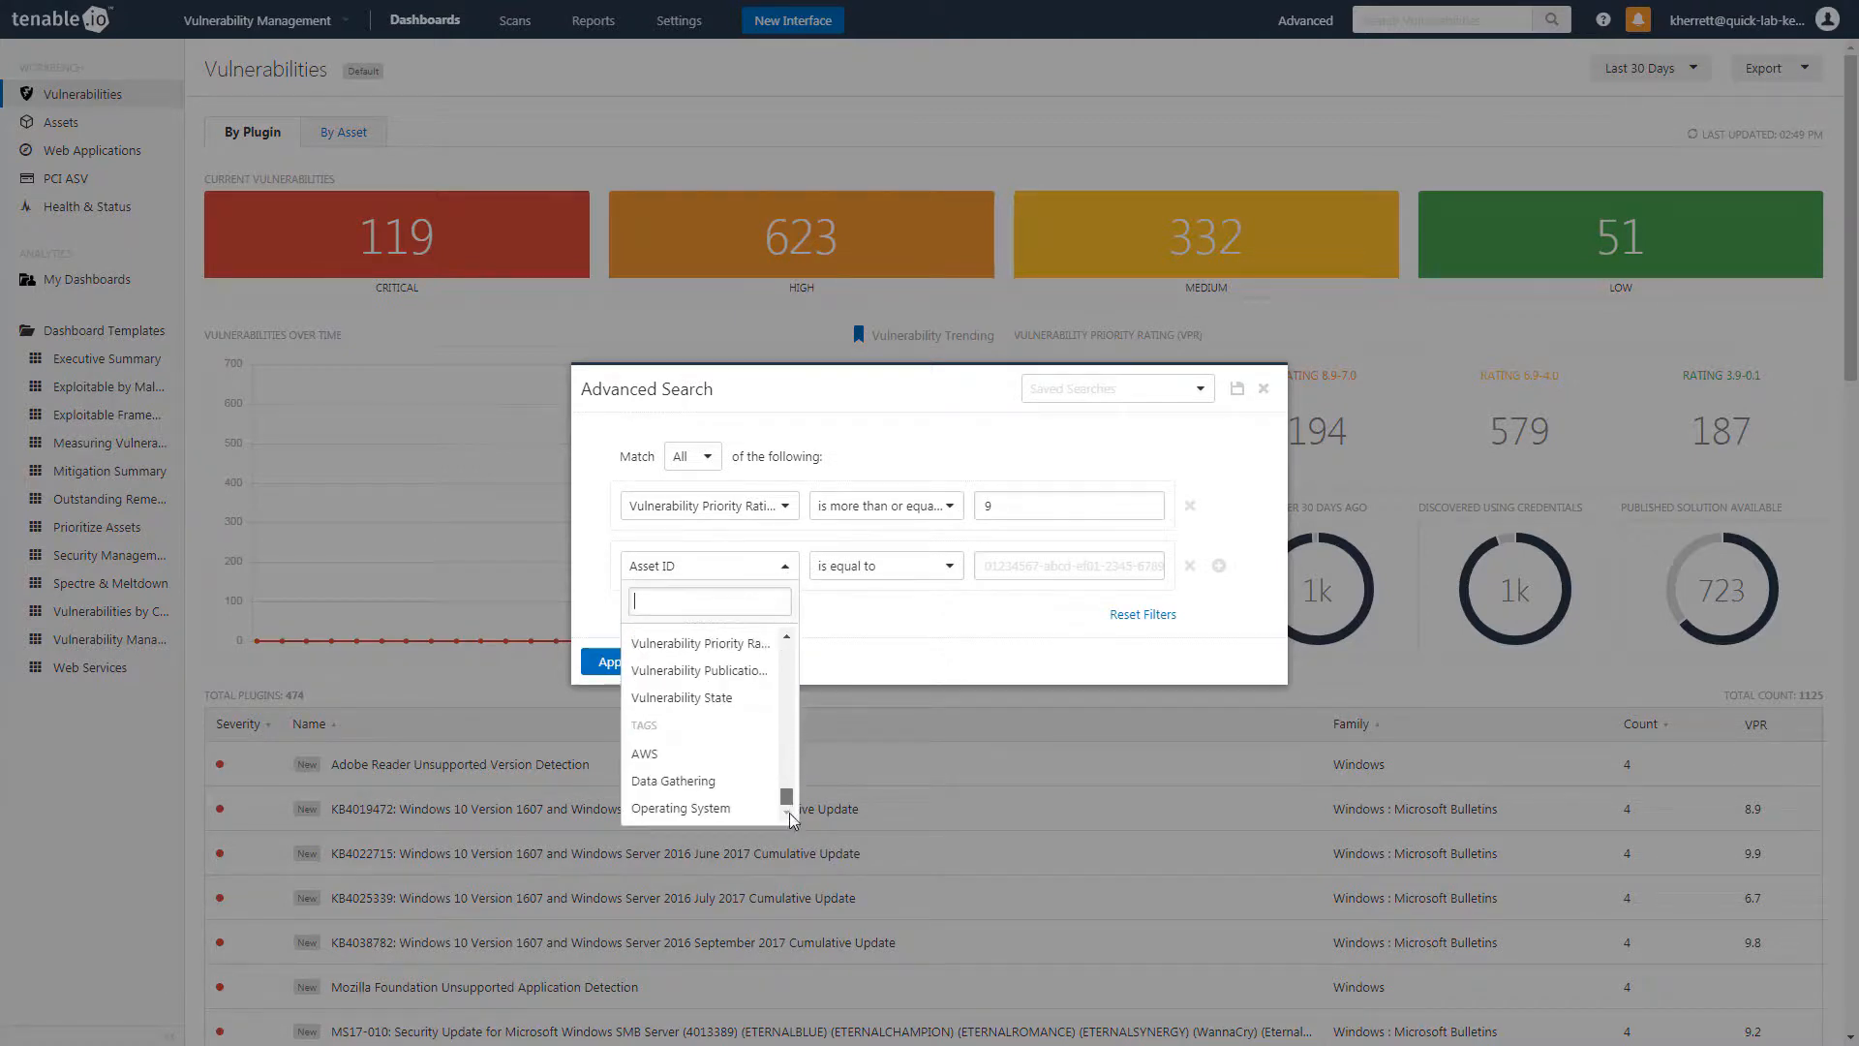
{"action": "mouse_move", "coordinate": [682, 807]}
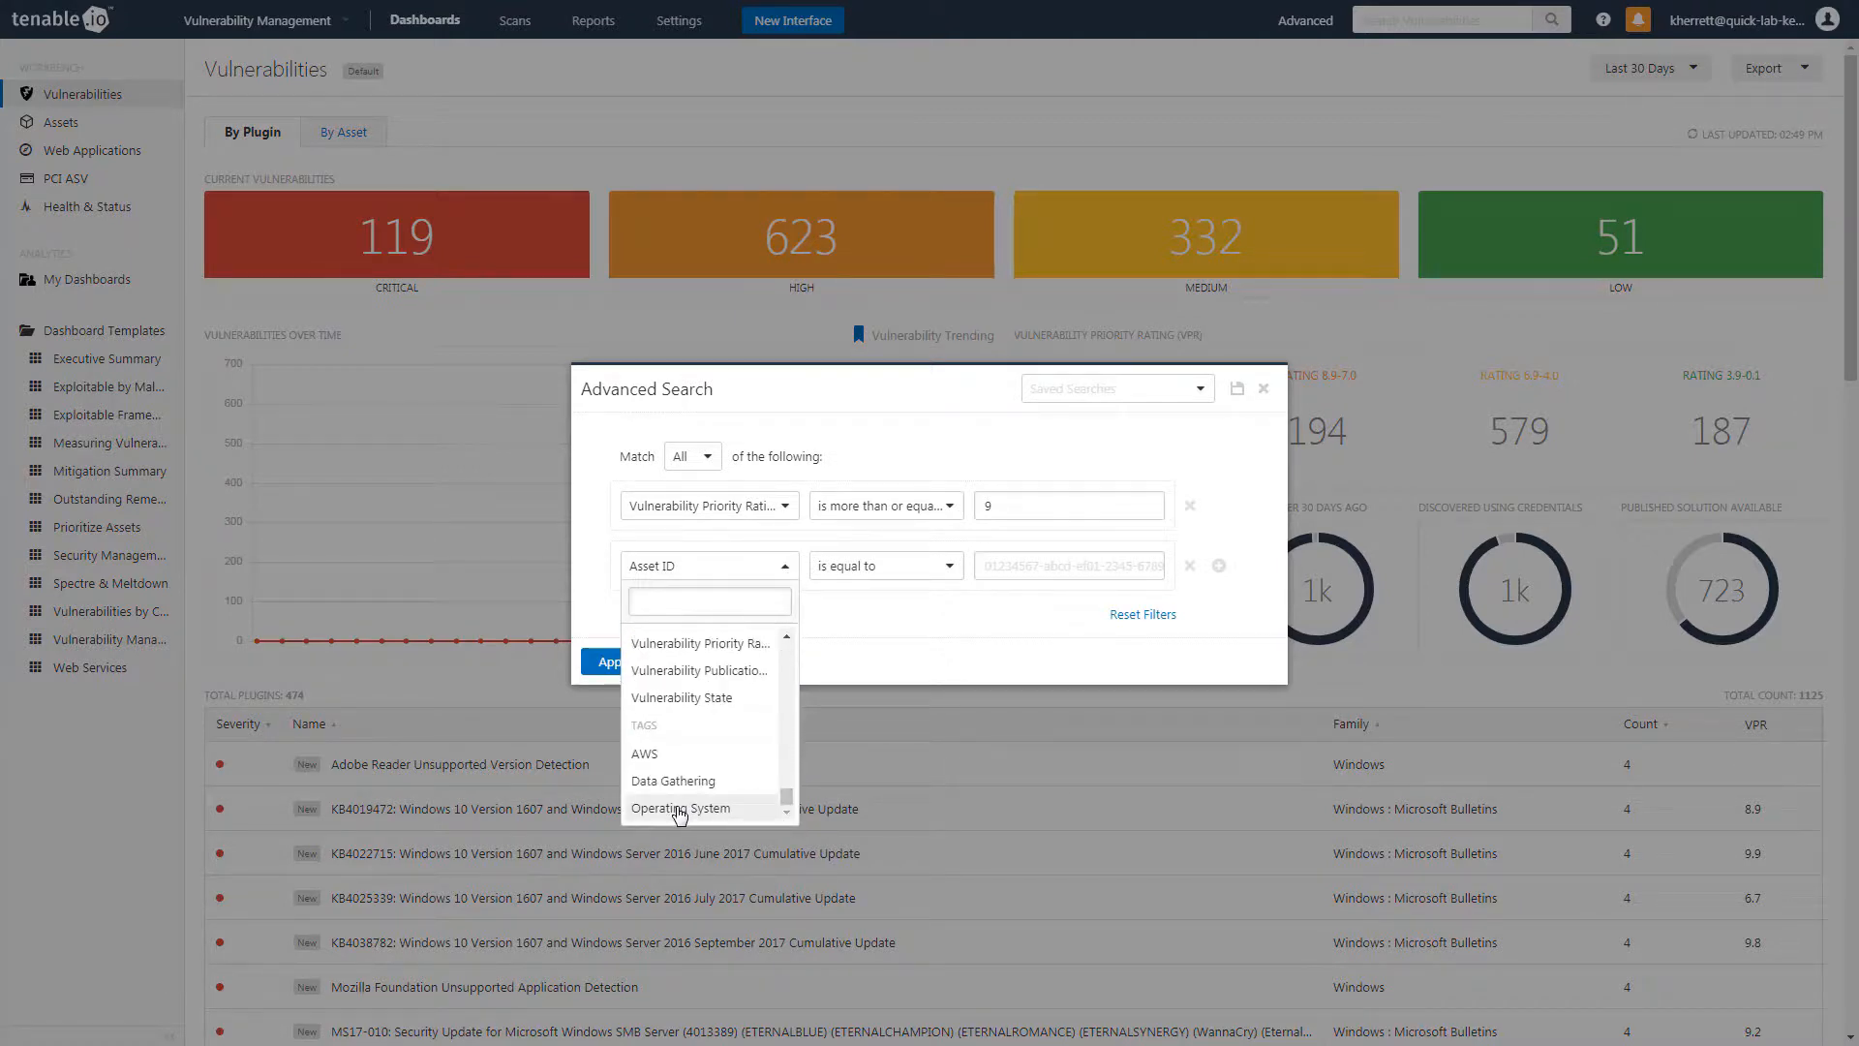
- Add Operating System contains Windows, apply the filters, then reopen Advanced and start a new condition
{"action": "left_click", "coordinate": [680, 807]}
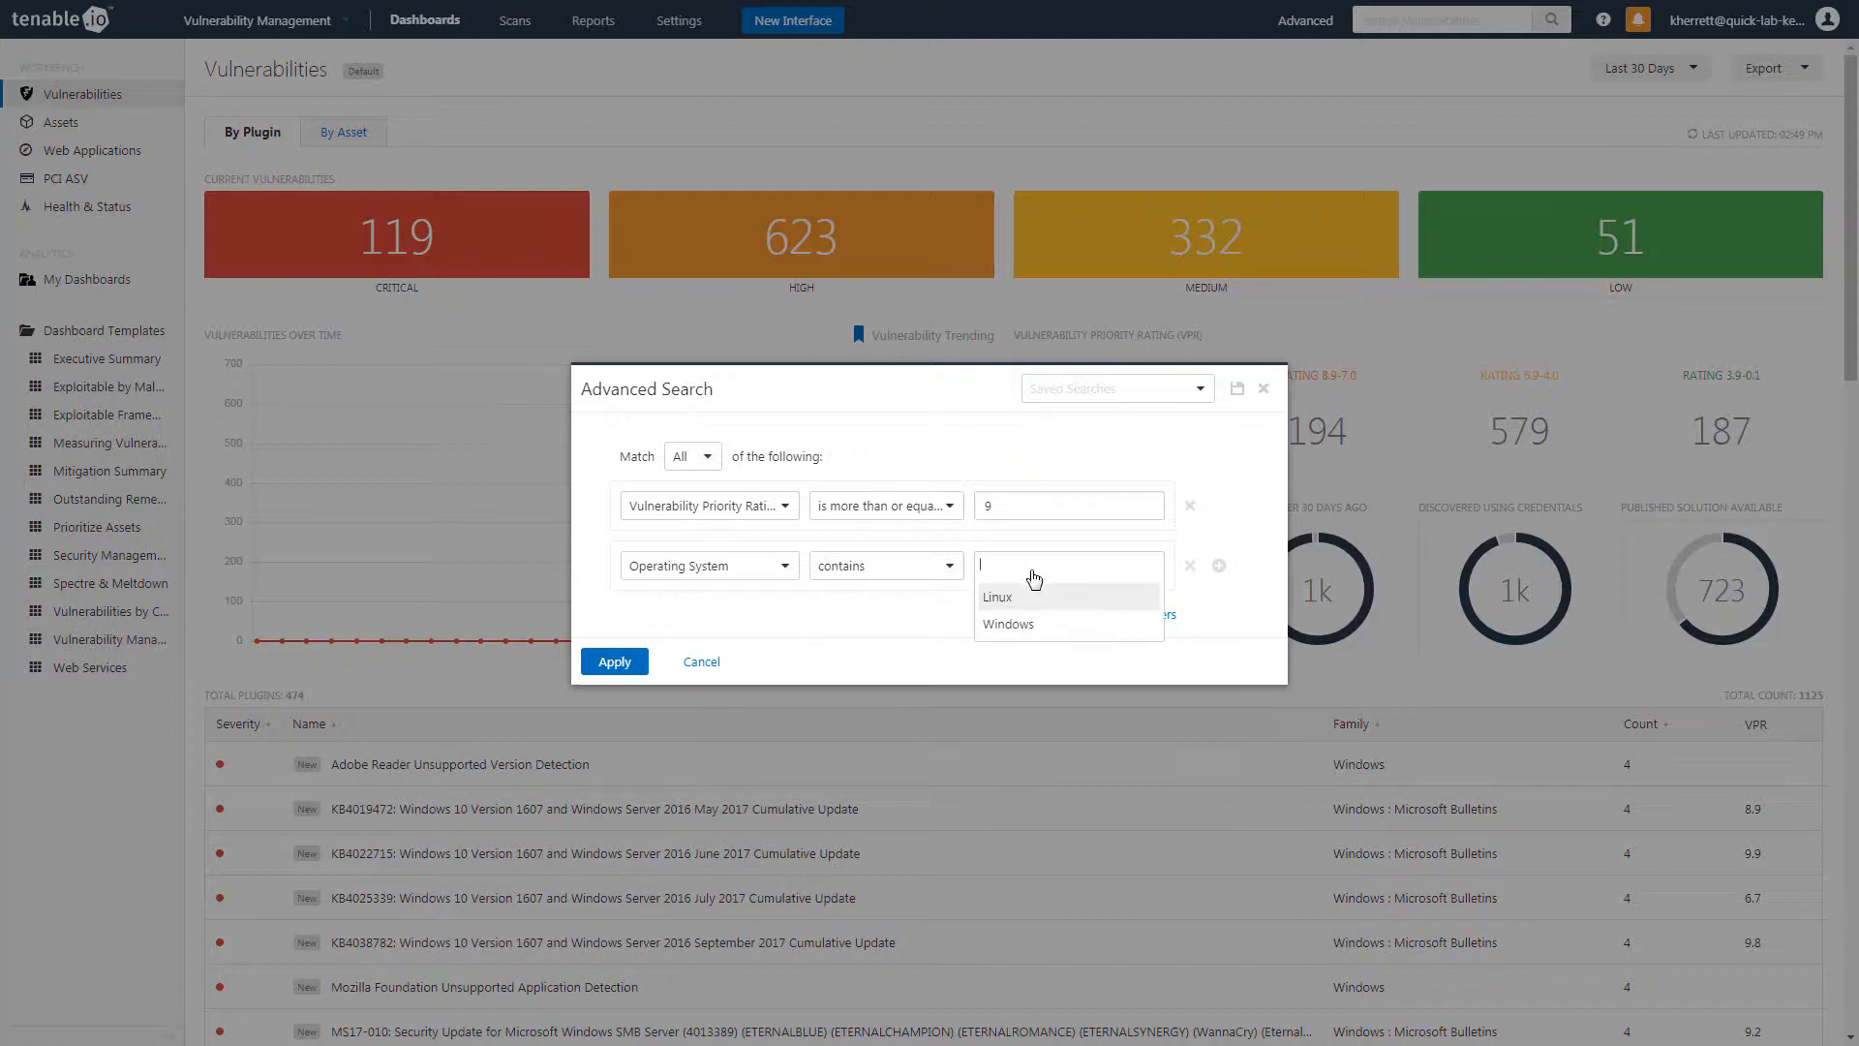
{"action": "left_click", "coordinate": [1007, 624]}
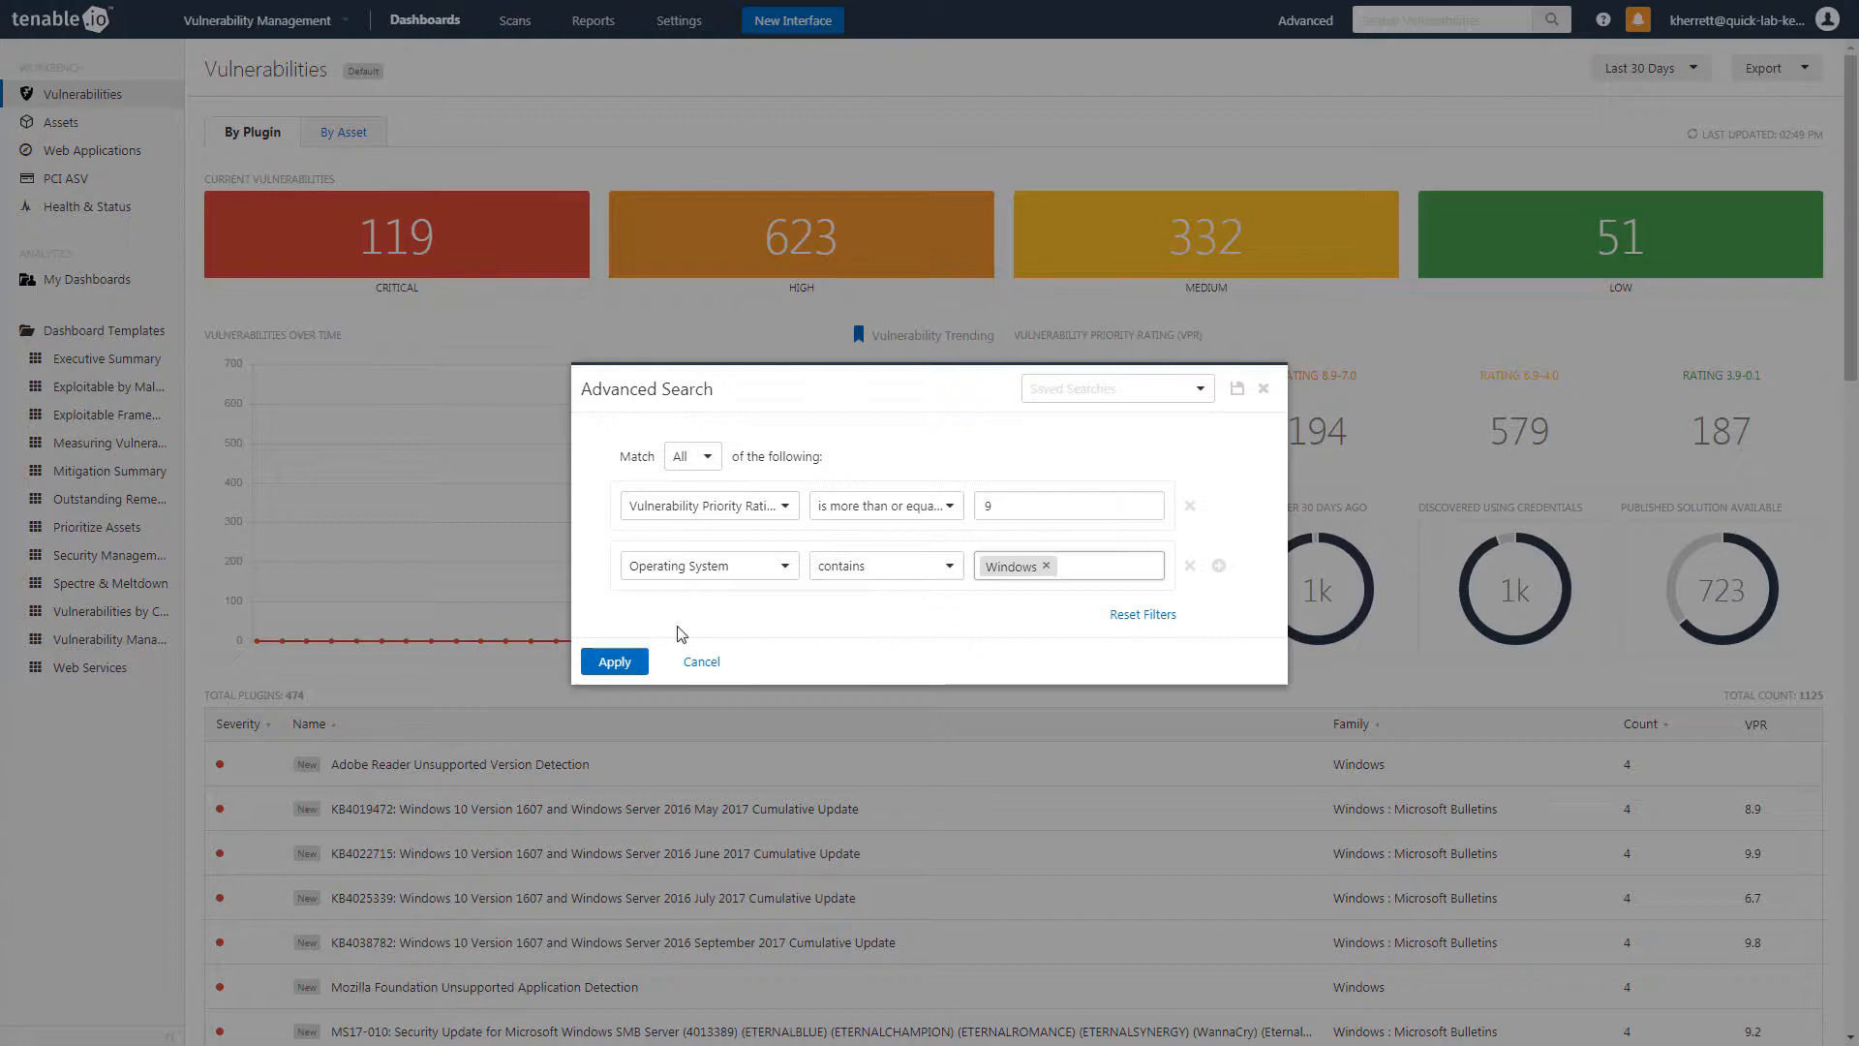
{"action": "left_click", "coordinate": [613, 662]}
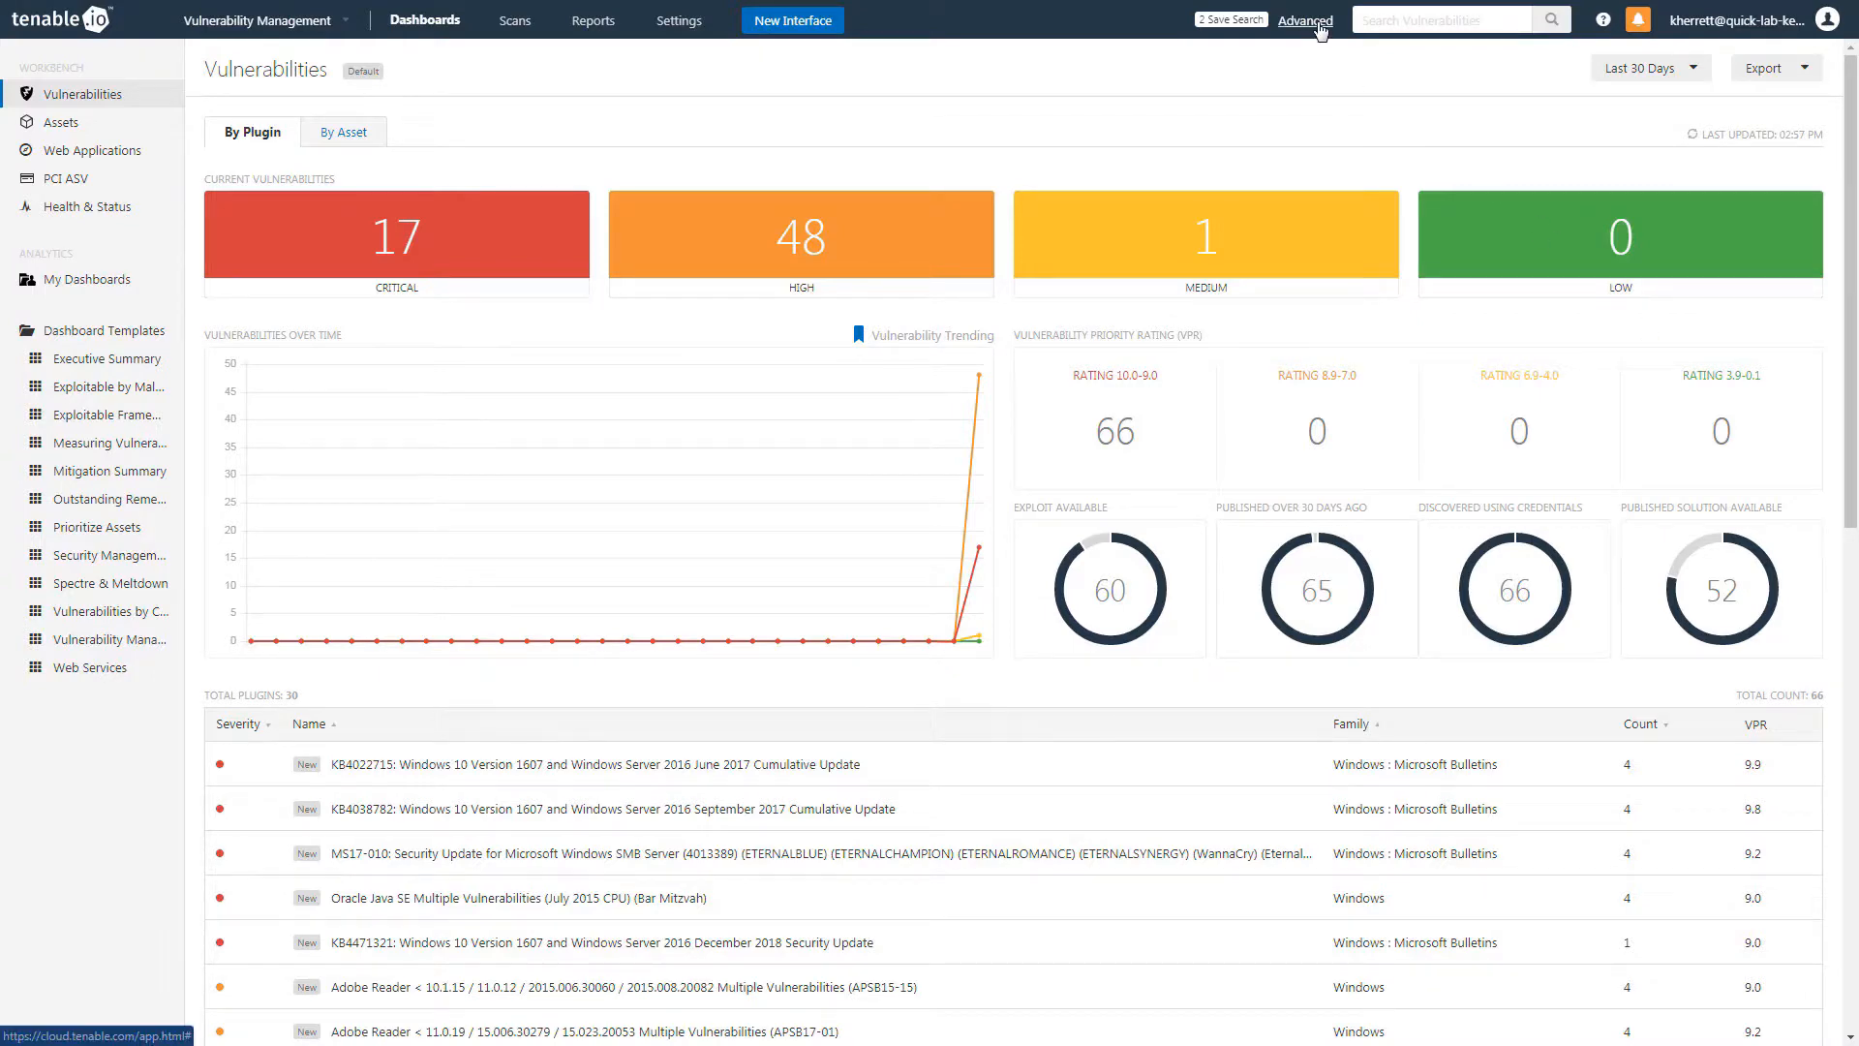
{"action": "left_click", "coordinate": [1303, 19]}
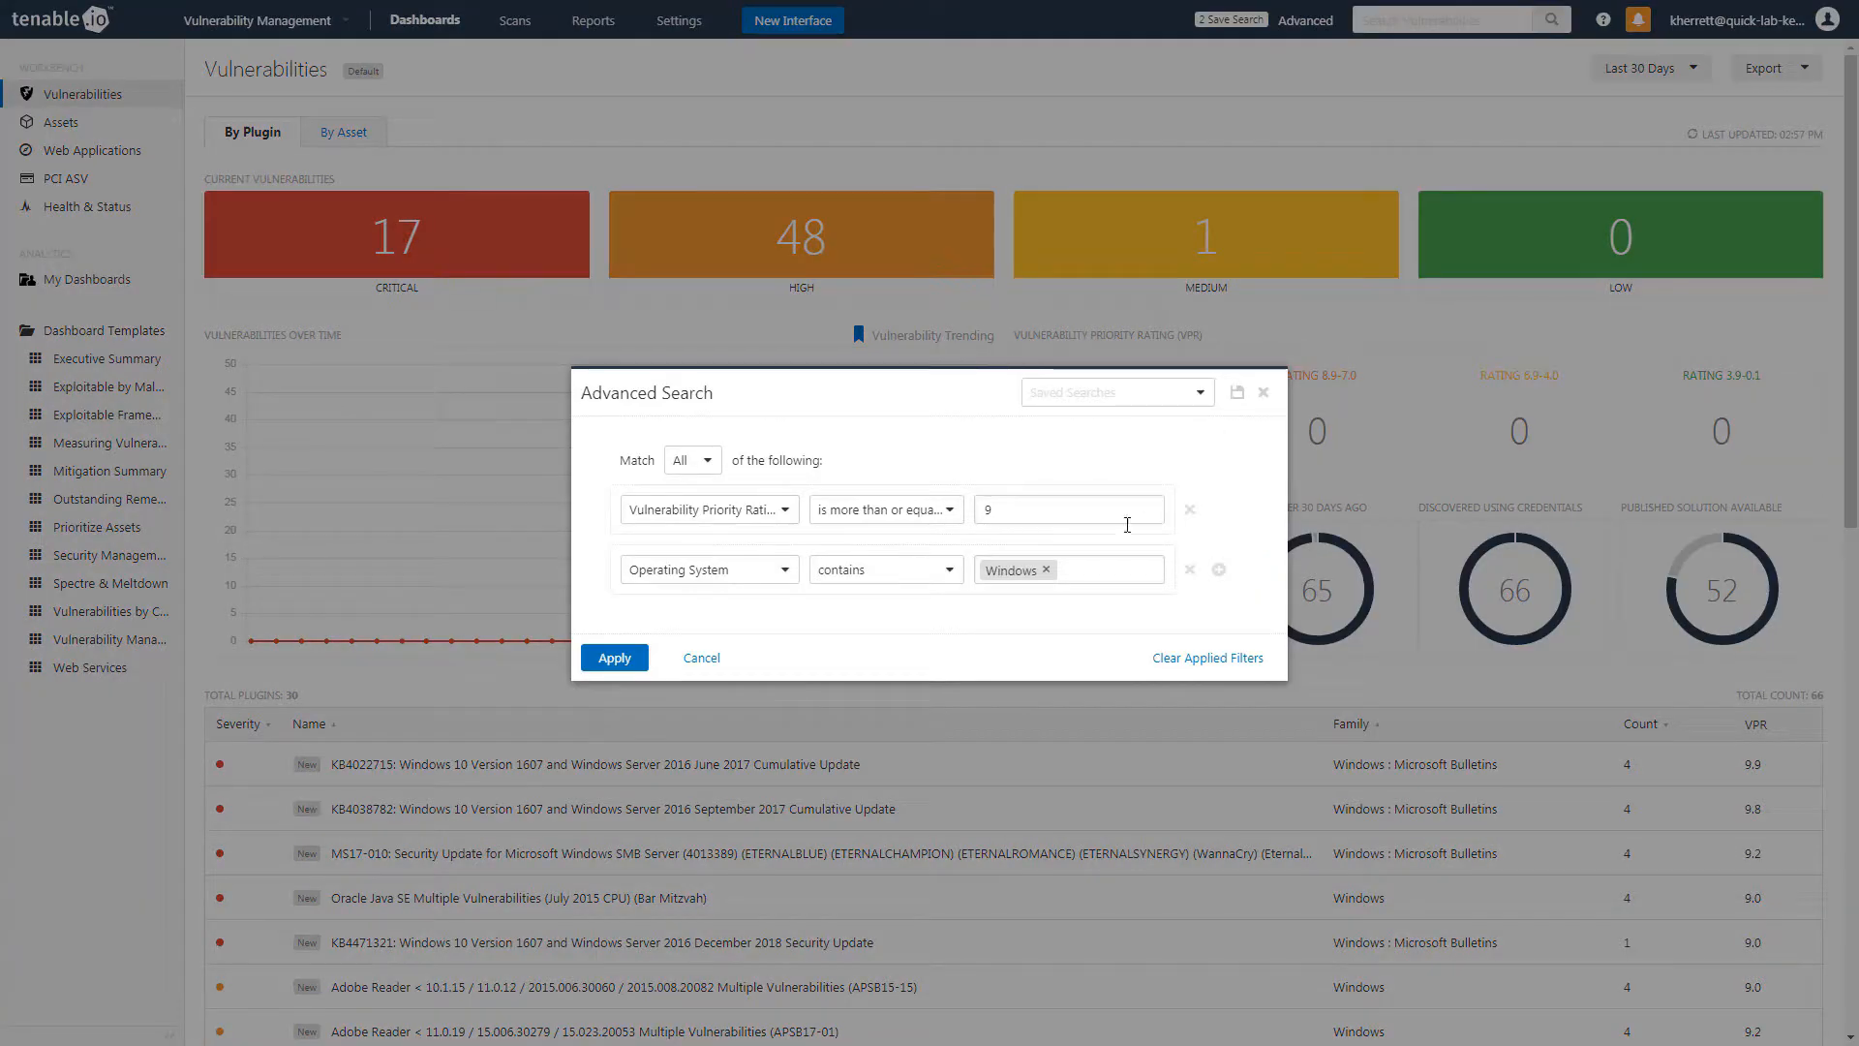
{"action": "type", "text": "Linux"}
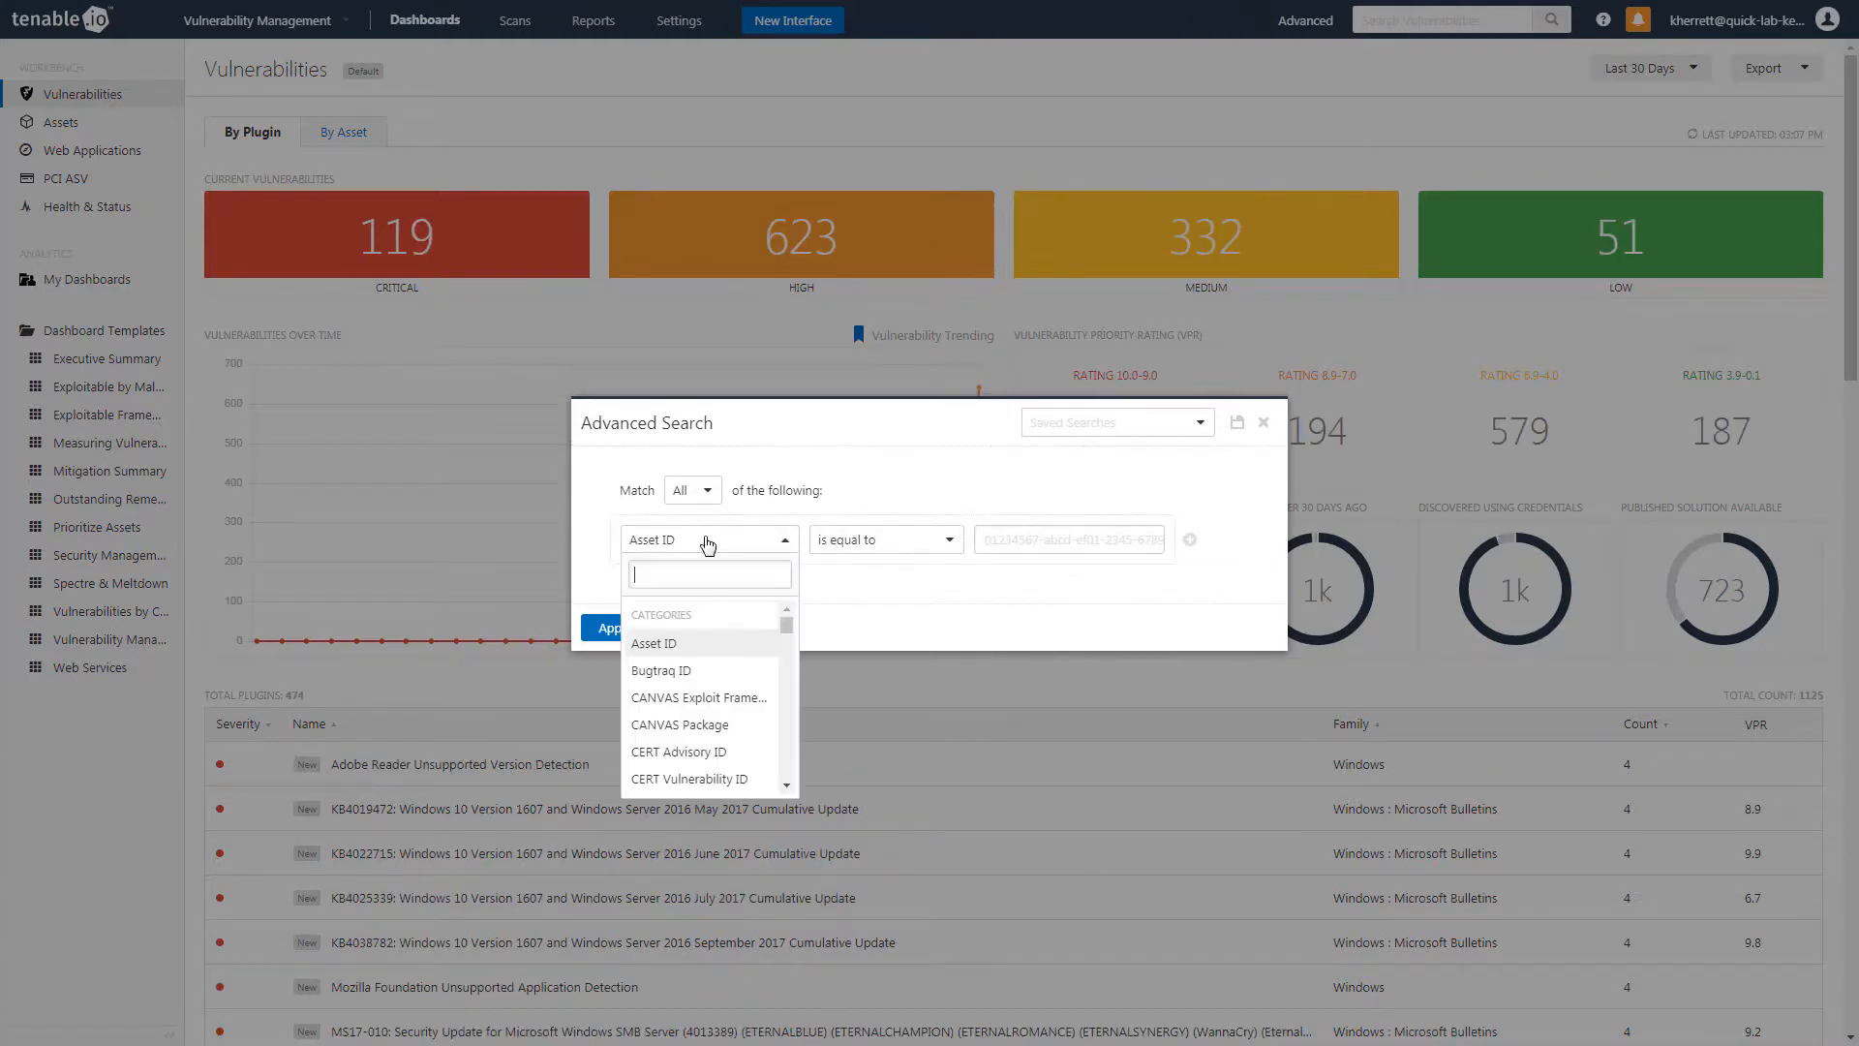
- Require VPR of at least 7 with AWS tag containing United States, apply and confirm
{"action": "type", "text": "vpr"}
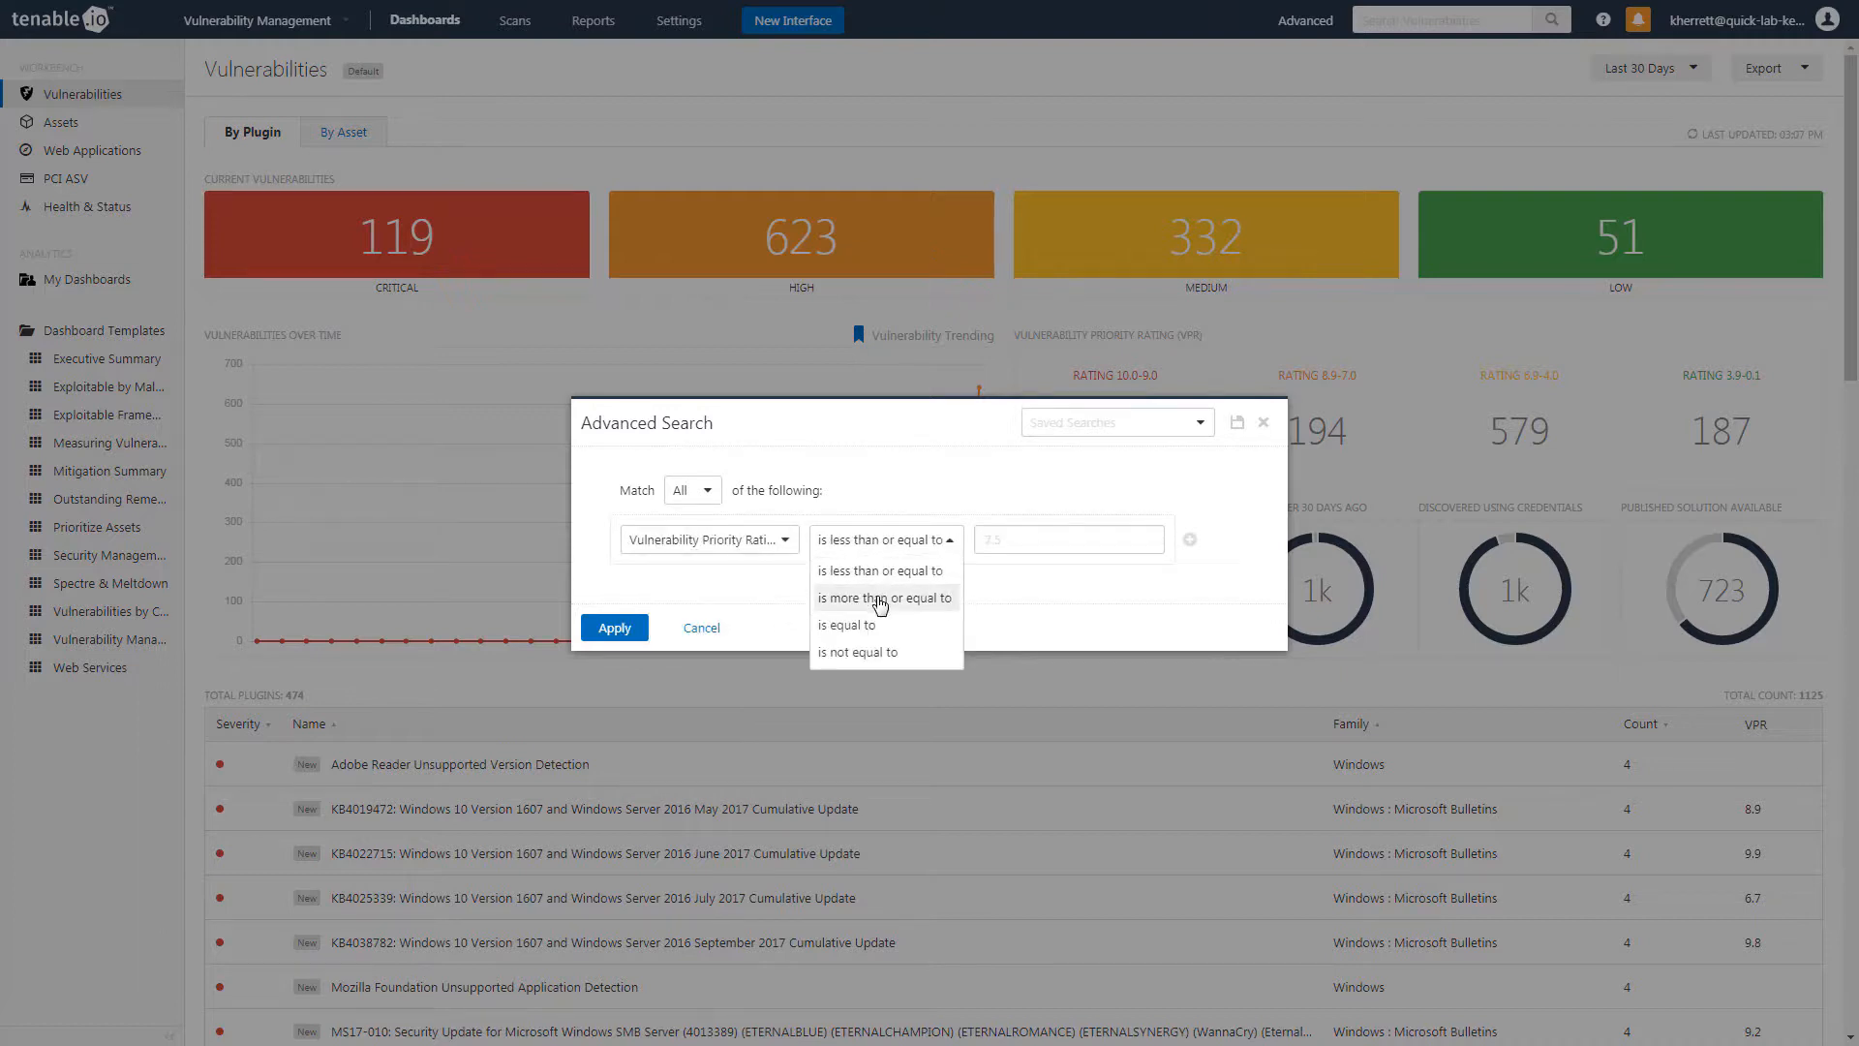
{"action": "left_click", "coordinate": [883, 598]}
{"action": "type", "text": "7"}
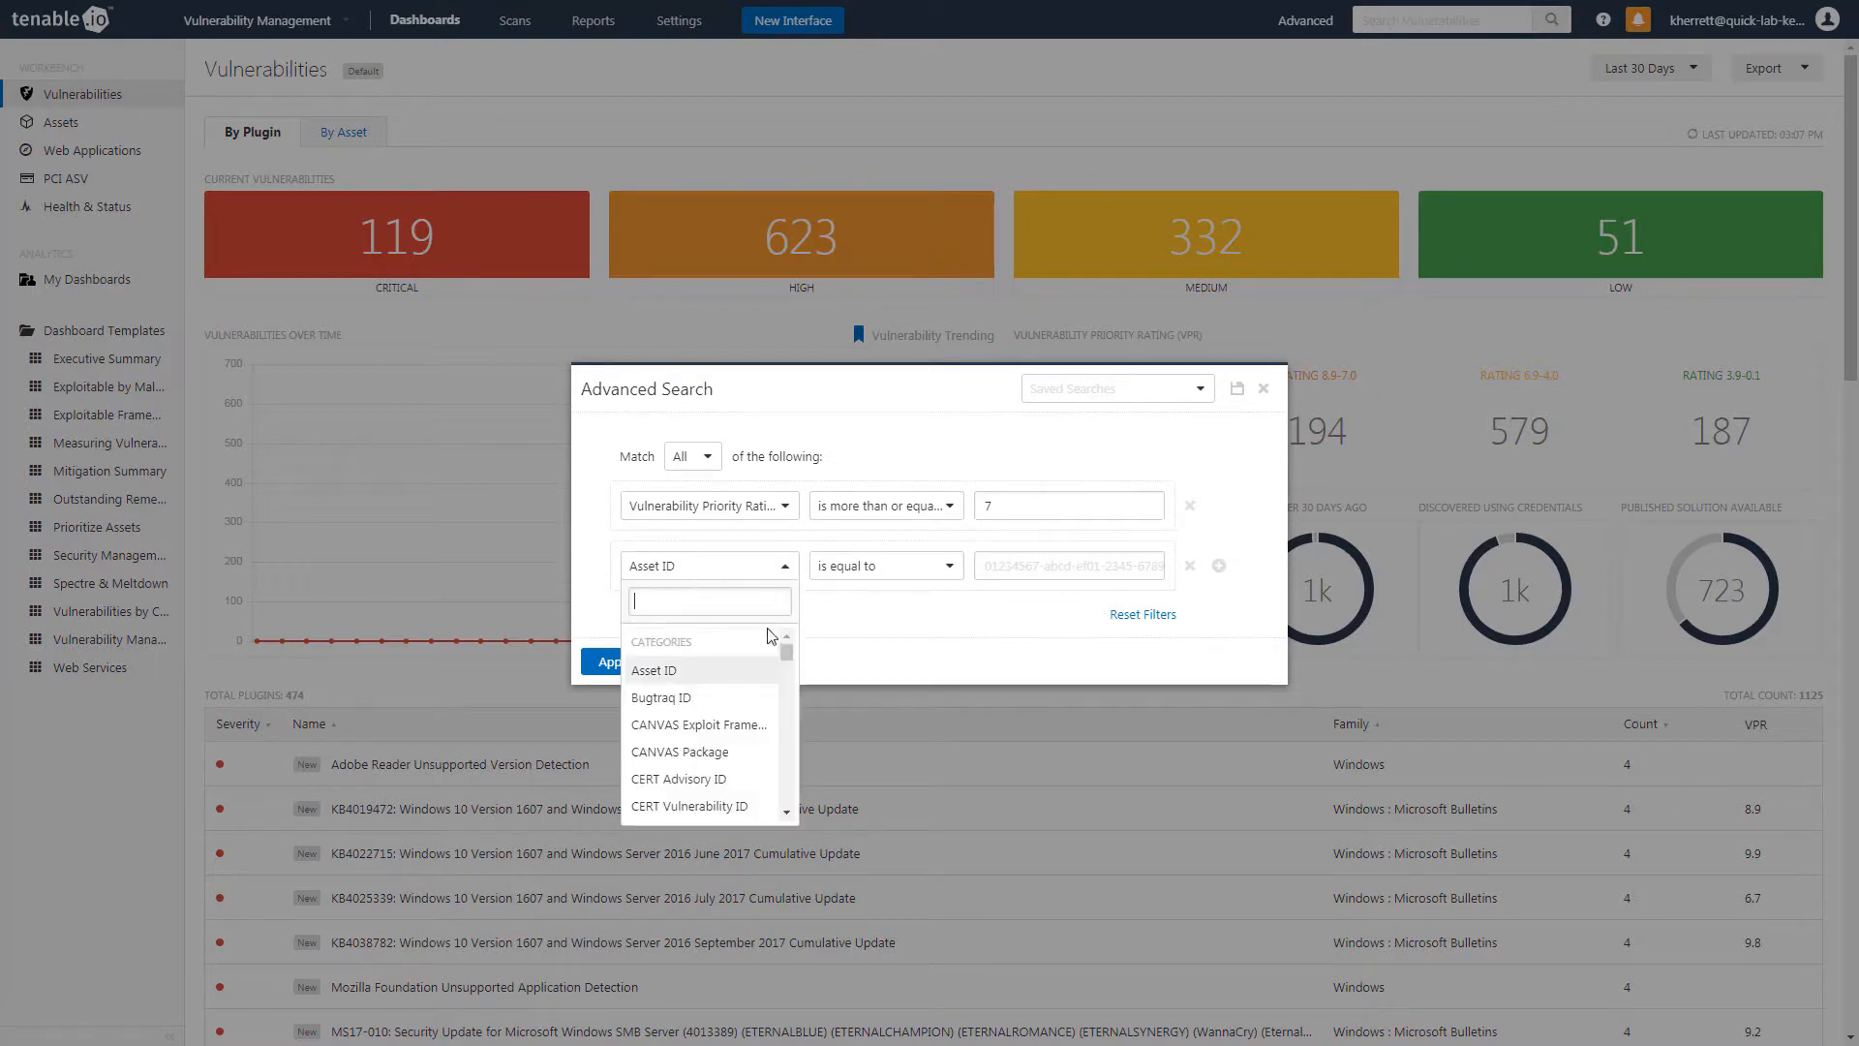
{"action": "scroll", "scroll_direction": "down", "scroll_amount": 3}
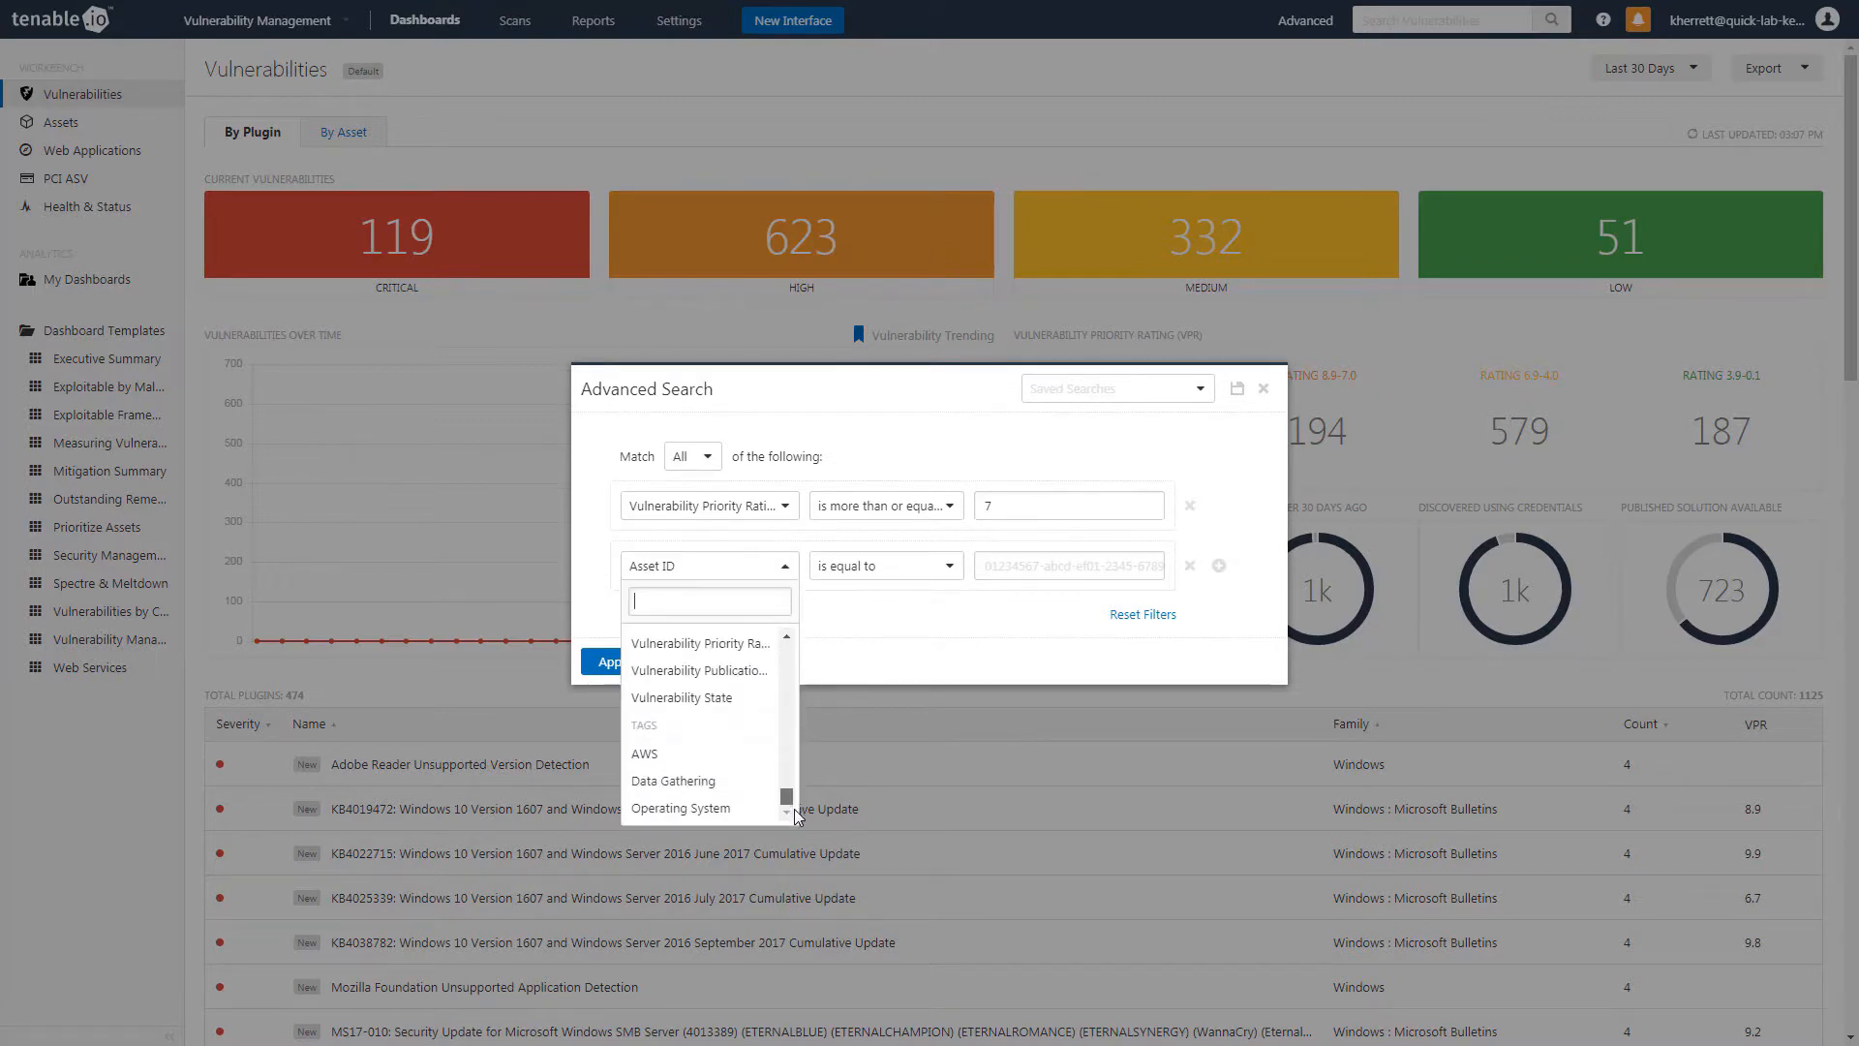
{"action": "left_click", "coordinate": [643, 753]}
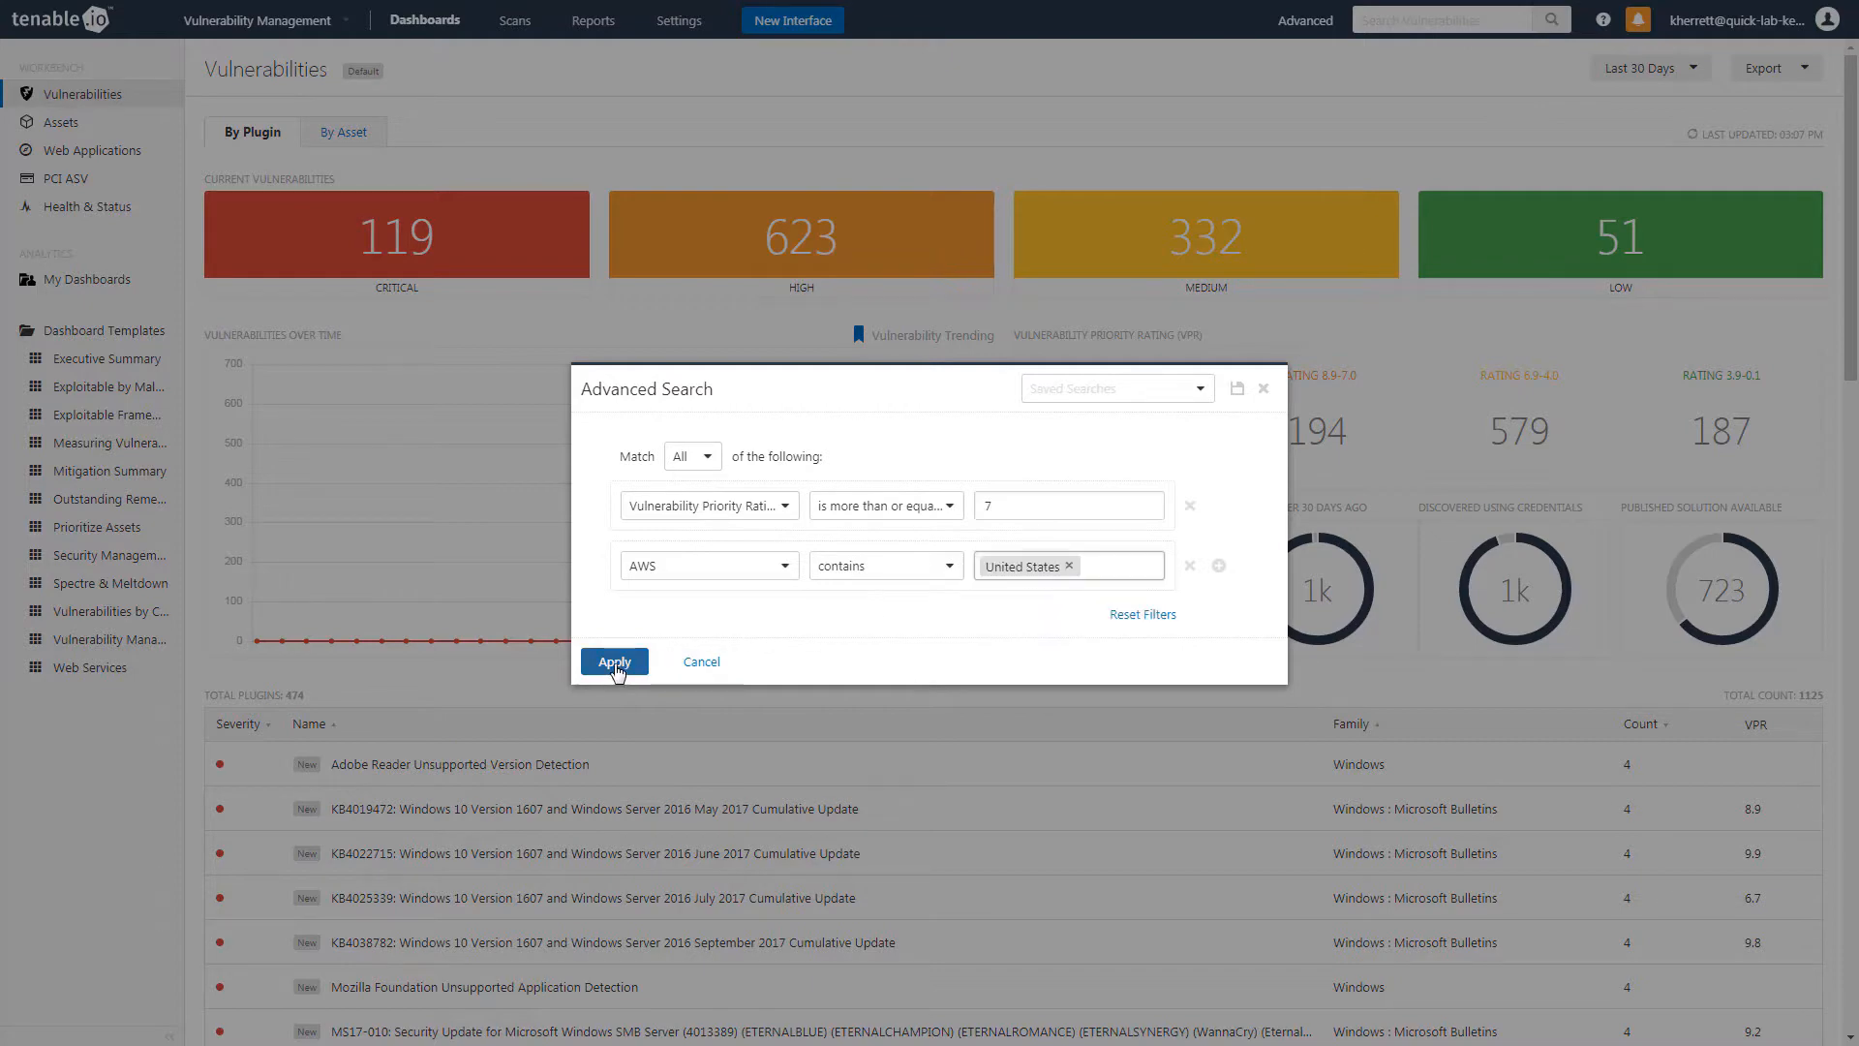
{"action": "left_click", "coordinate": [613, 662]}
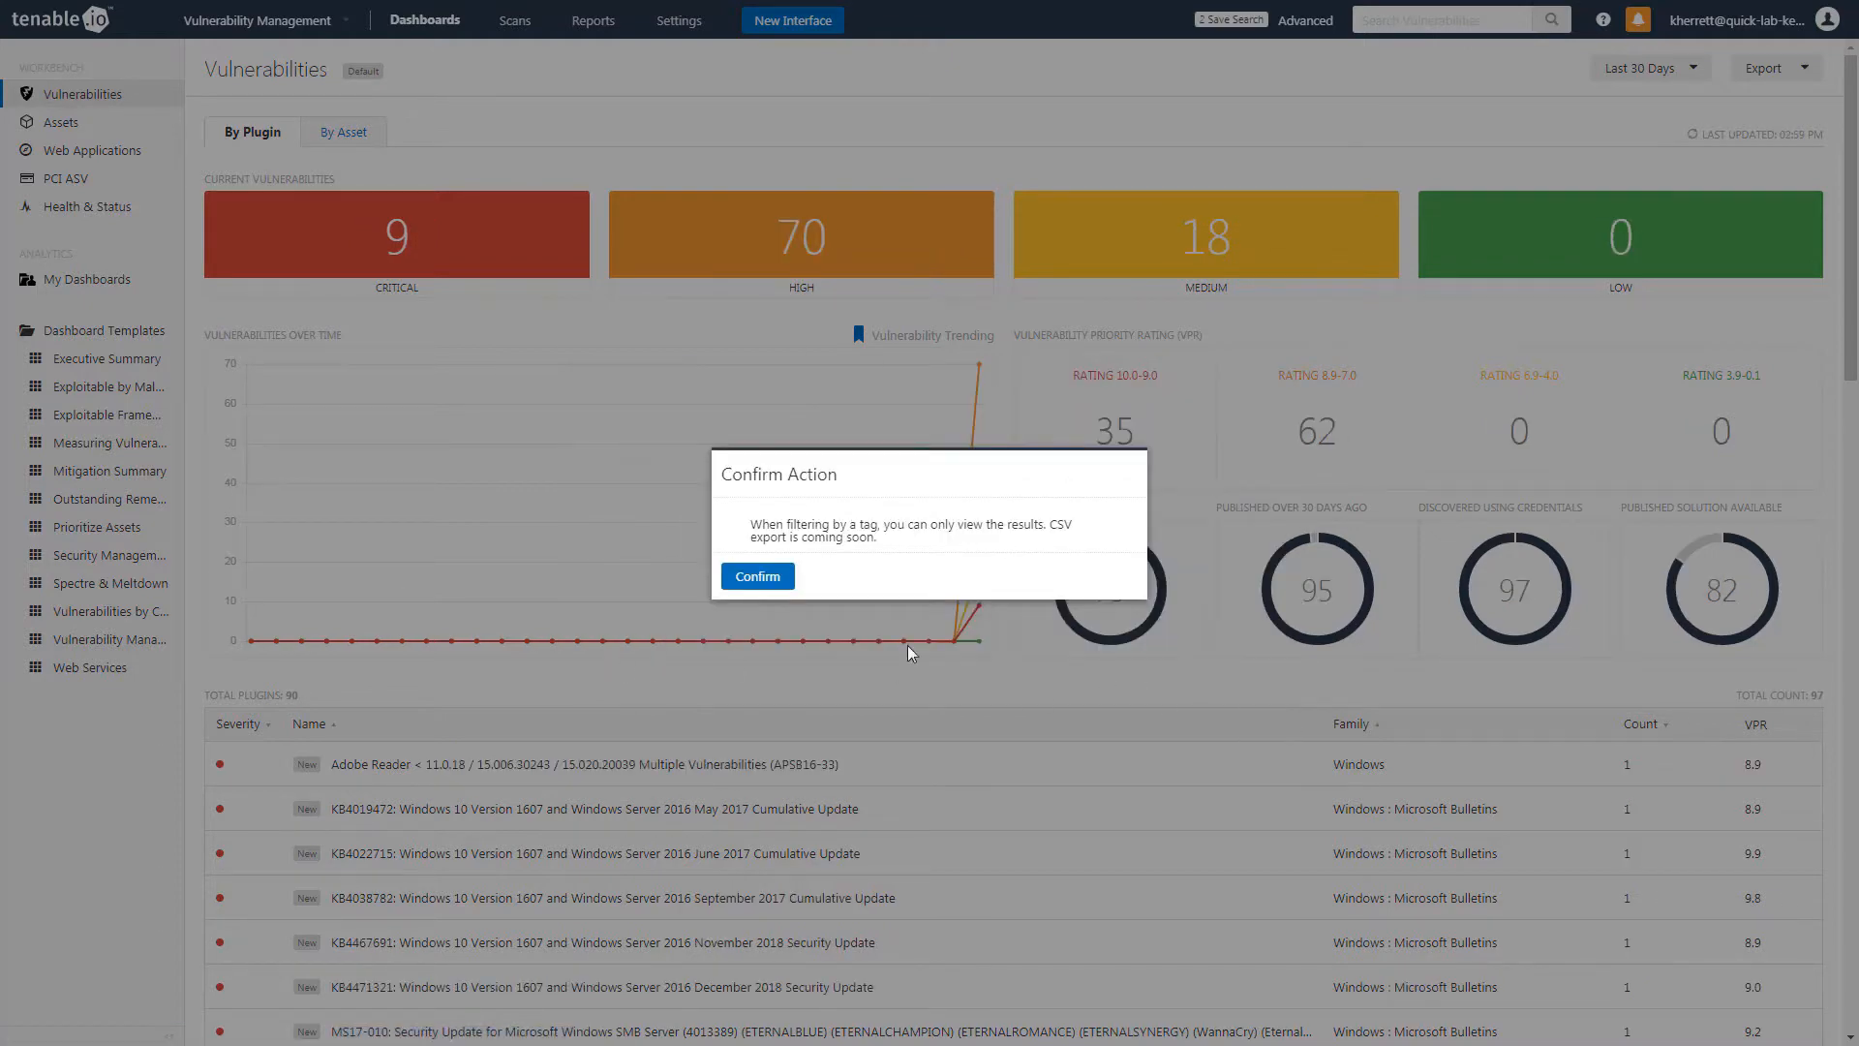
{"action": "left_click", "coordinate": [757, 575]}
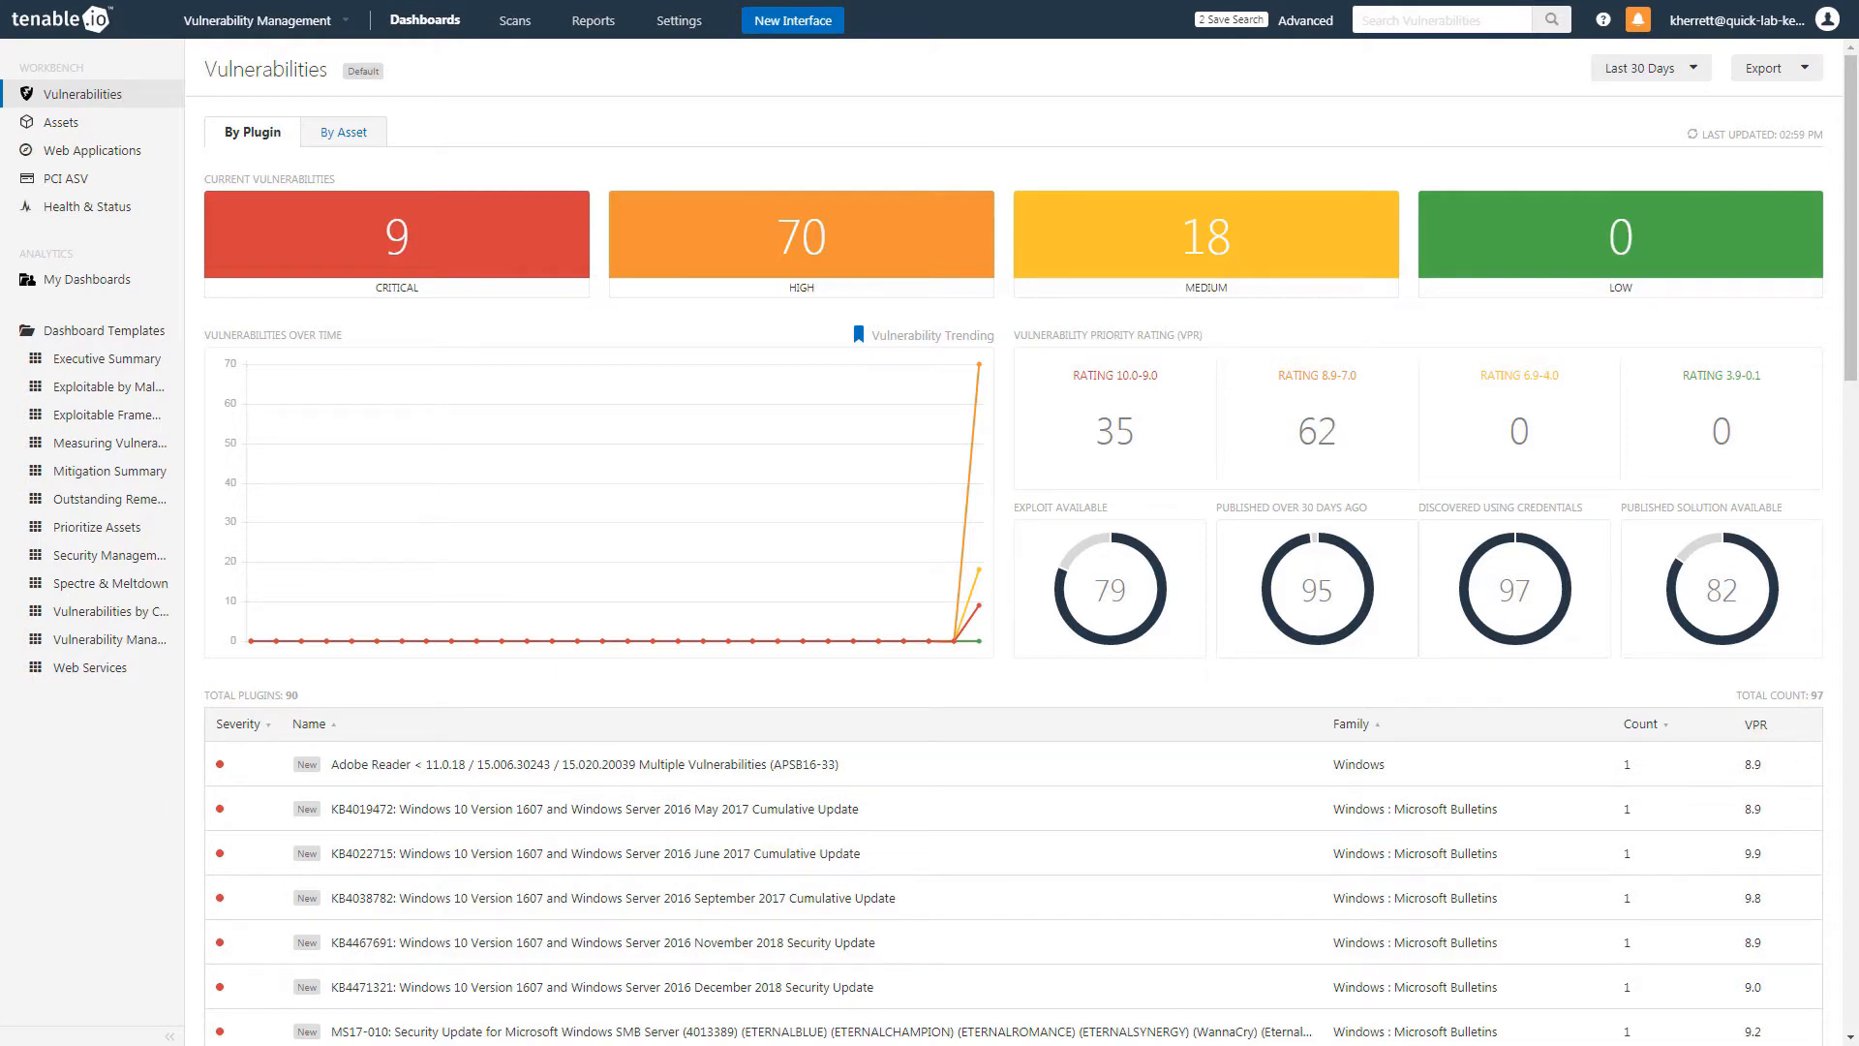